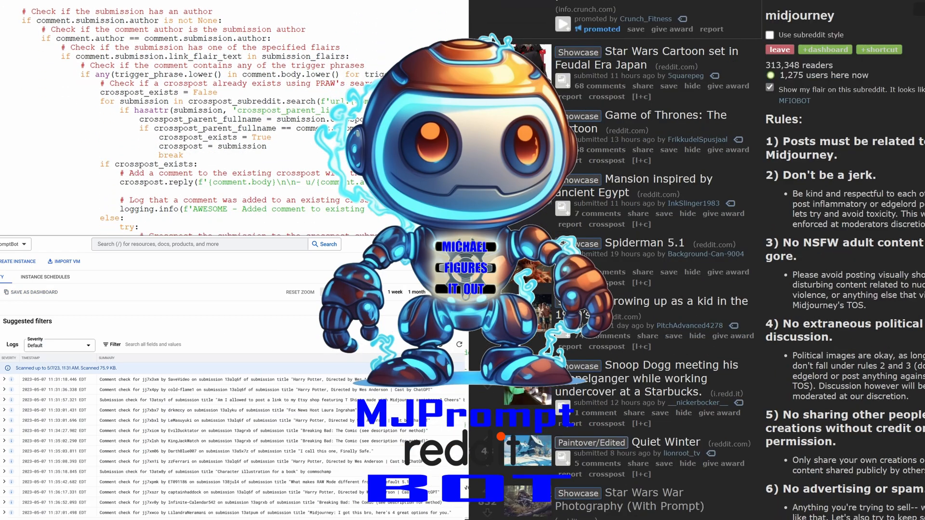
# Step: Ask Bing Chat how it compares with ChatGPT, then start a new topic
pyautogui.scroll(-3)
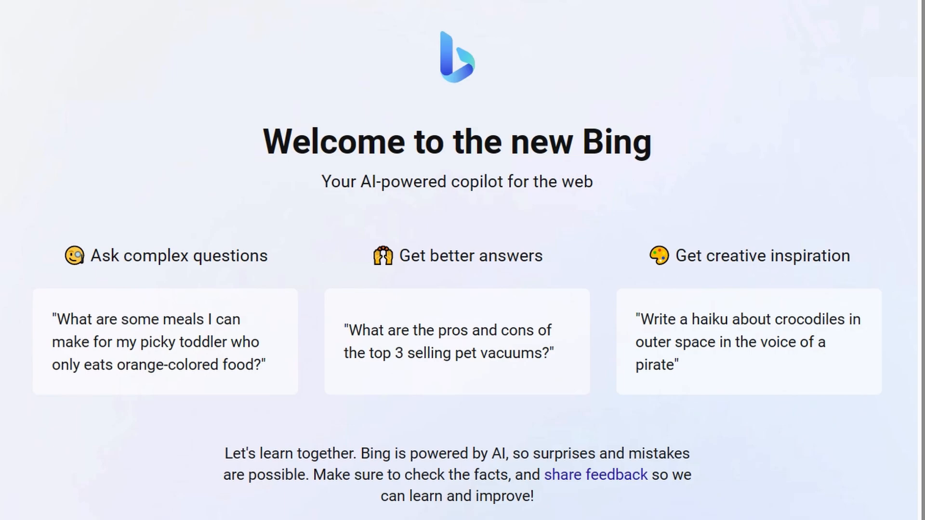
pyautogui.scroll(-3)
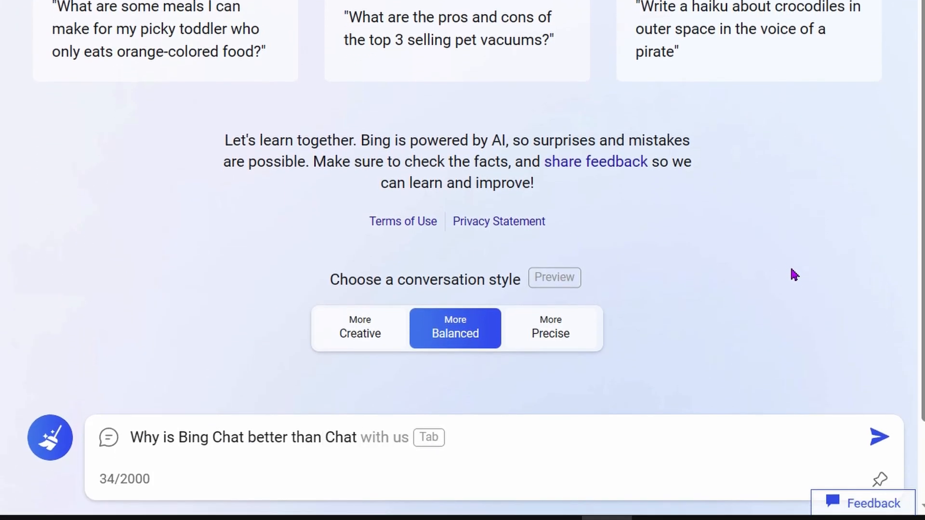
pyautogui.click(879, 436)
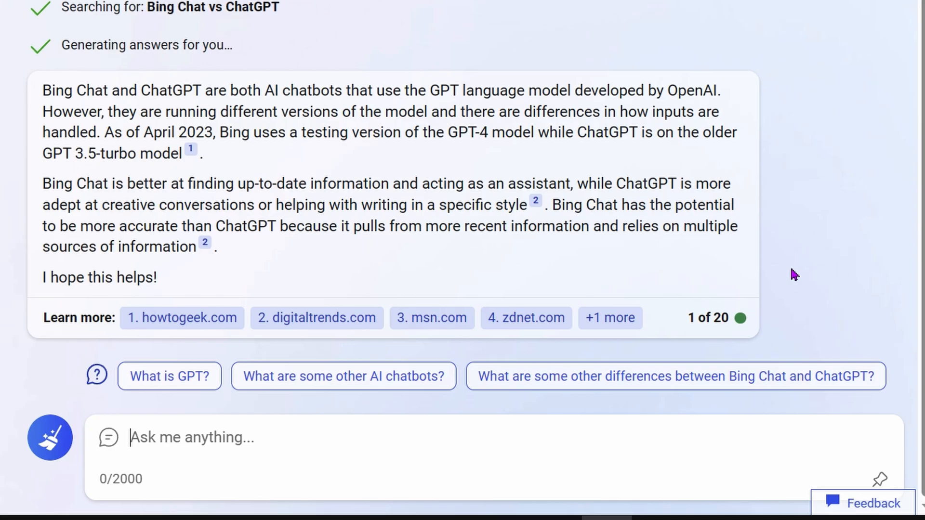
pyautogui.click(49, 437)
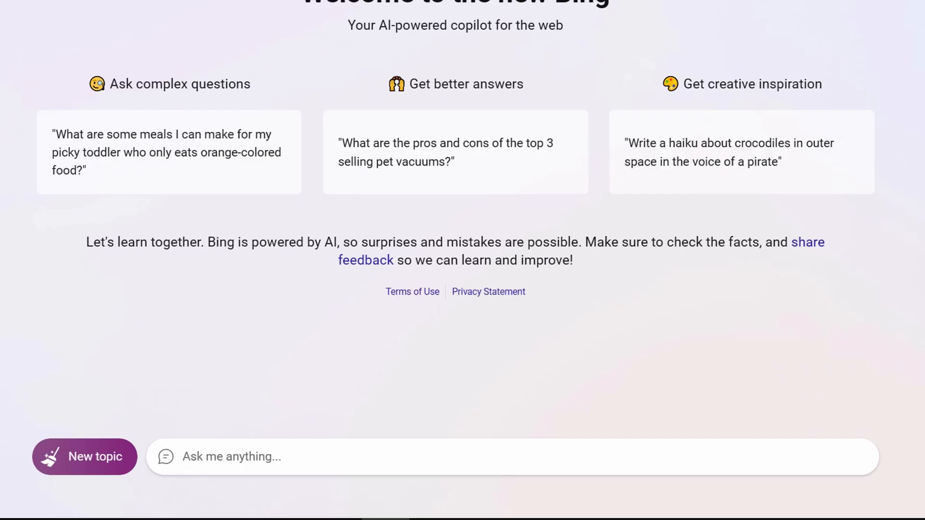
# Step: Ask 'can bing chat code in python' and scroll through the PRAW Reddit bot example
pyautogui.write('can bing chat code in python')
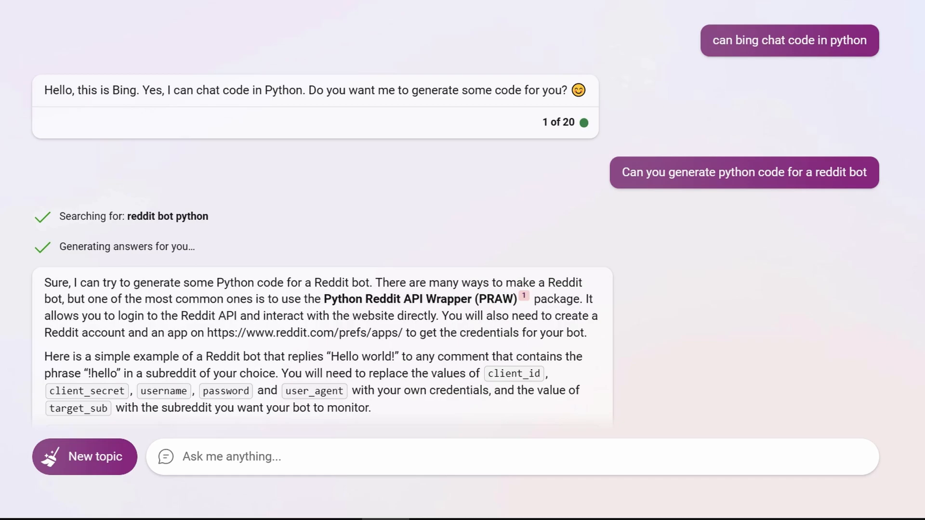
pyautogui.scroll(-3)
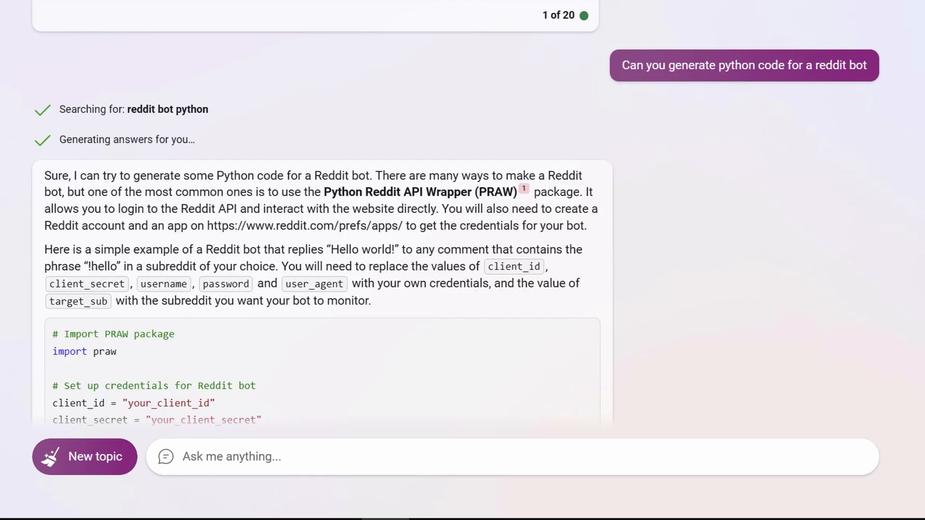
pyautogui.scroll(-3)
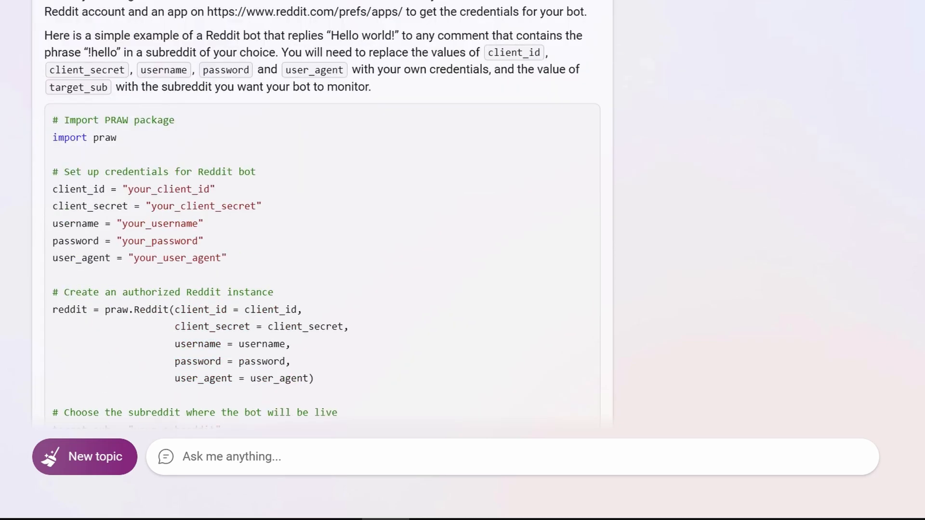
pyautogui.scroll(-3)
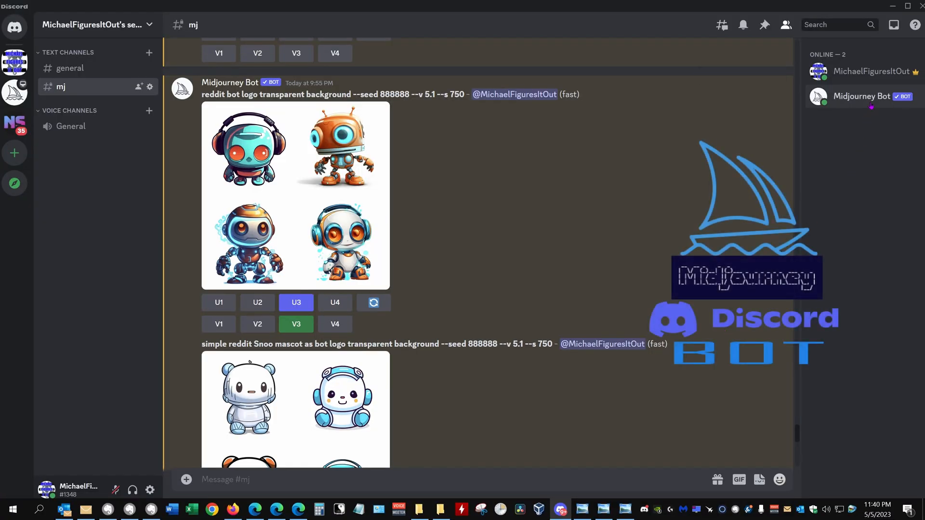
# Step: Scroll through the #mj robot logo results and run /info for the Midjourney account
pyautogui.scroll(-3)
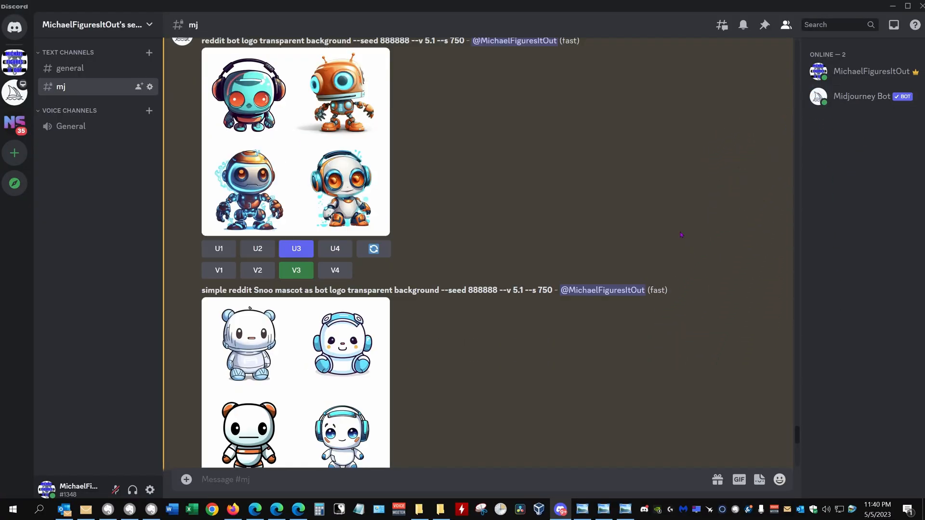
pyautogui.scroll(-3)
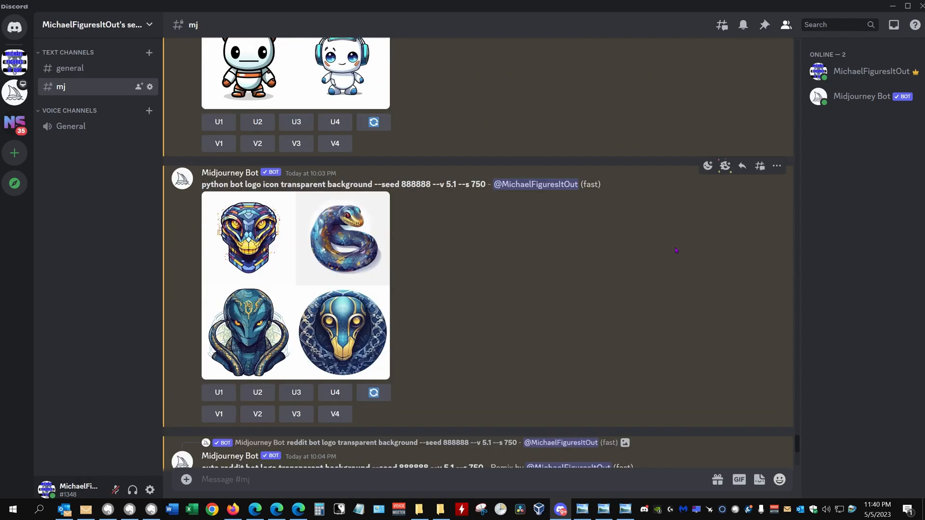
pyautogui.scroll(-3)
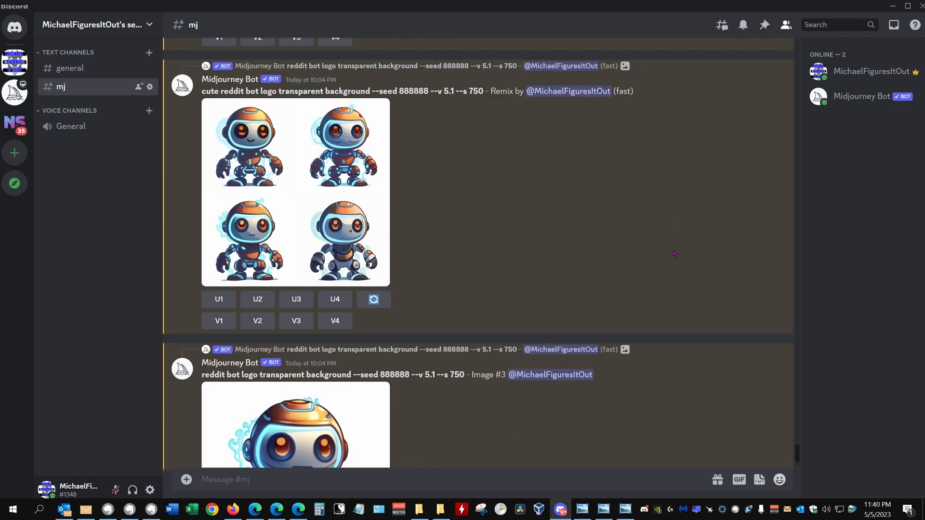
pyautogui.scroll(-3)
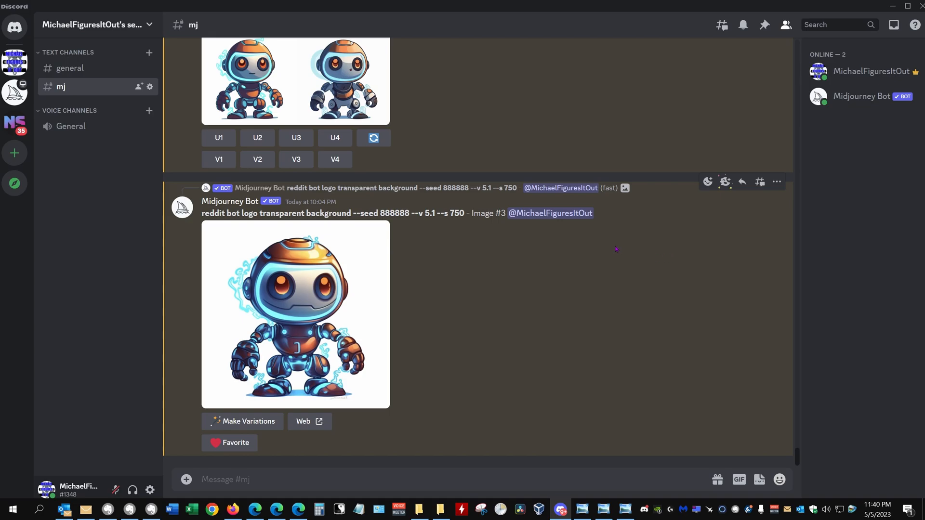
pyautogui.write('/info')
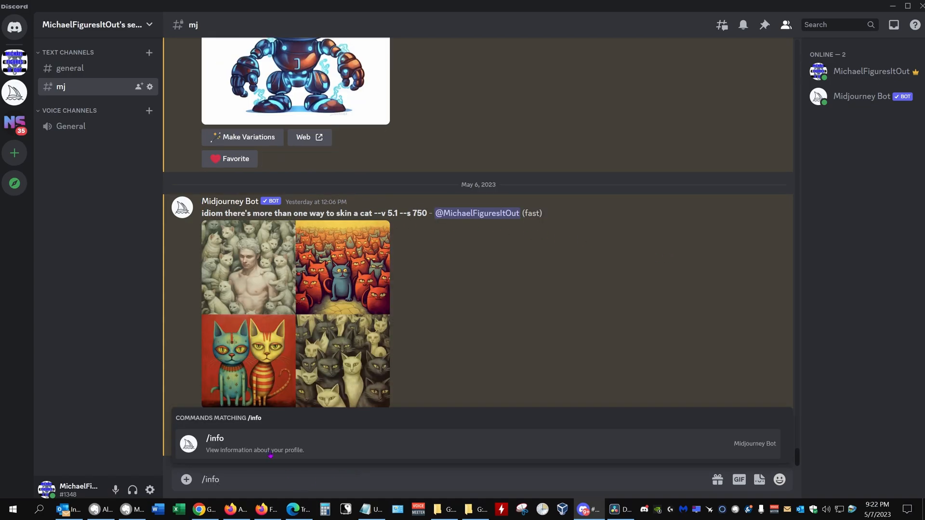
pyautogui.press('Enter')
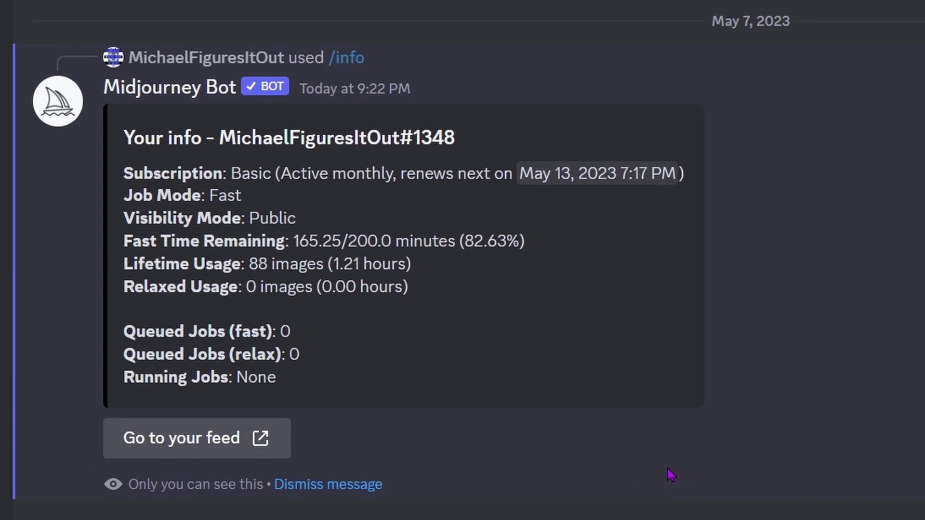
pyautogui.moveTo(664, 467)
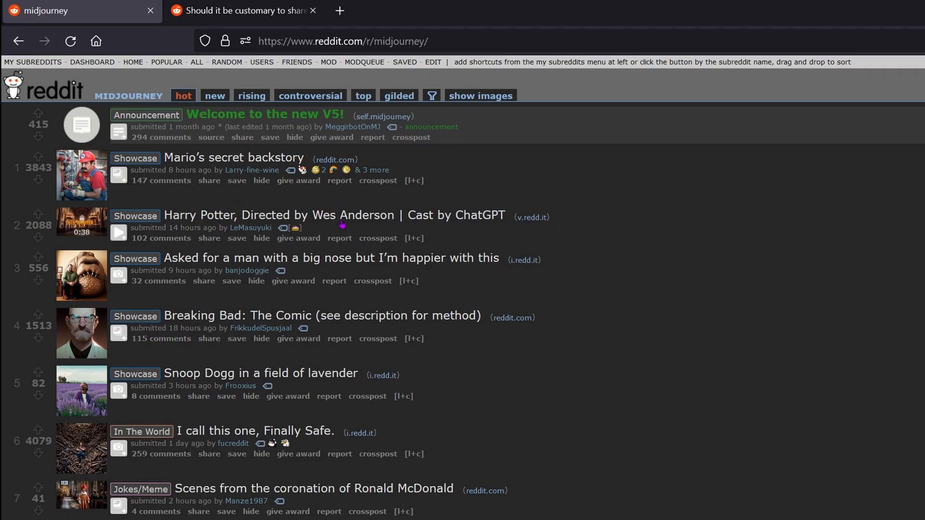
# Step: Open the Scifi Novel Inspired post, then place r/midjourney beside r/mjpromptbot
pyautogui.scroll(-3)
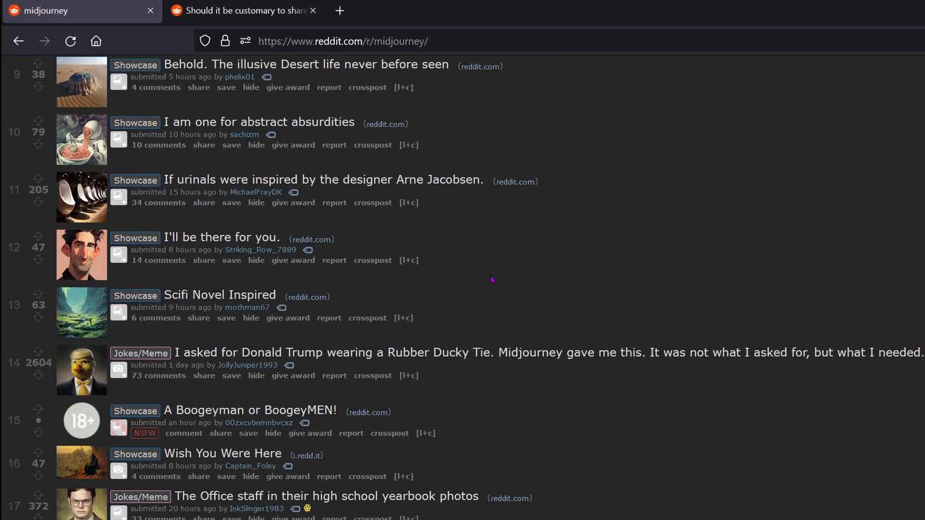
pyautogui.click(220, 295)
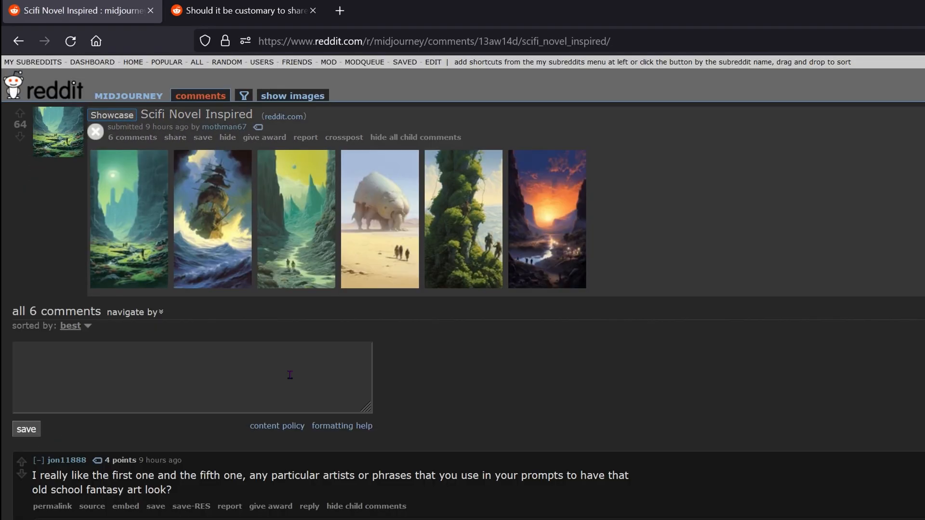
pyautogui.click(19, 41)
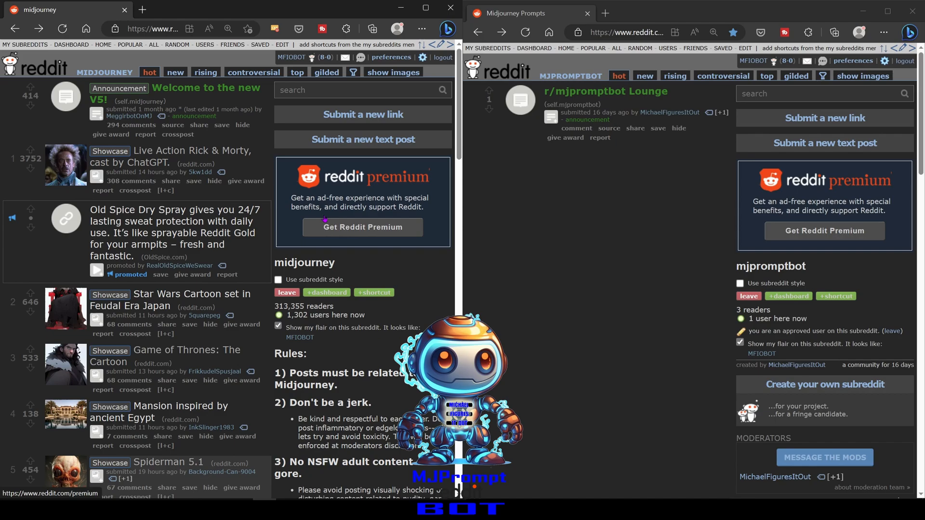
pyautogui.click(186, 349)
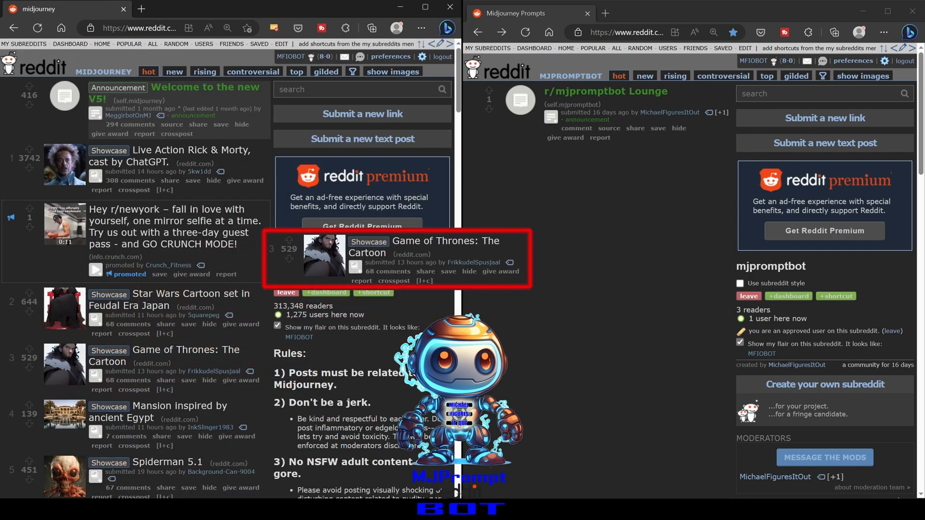
pyautogui.scroll(-3)
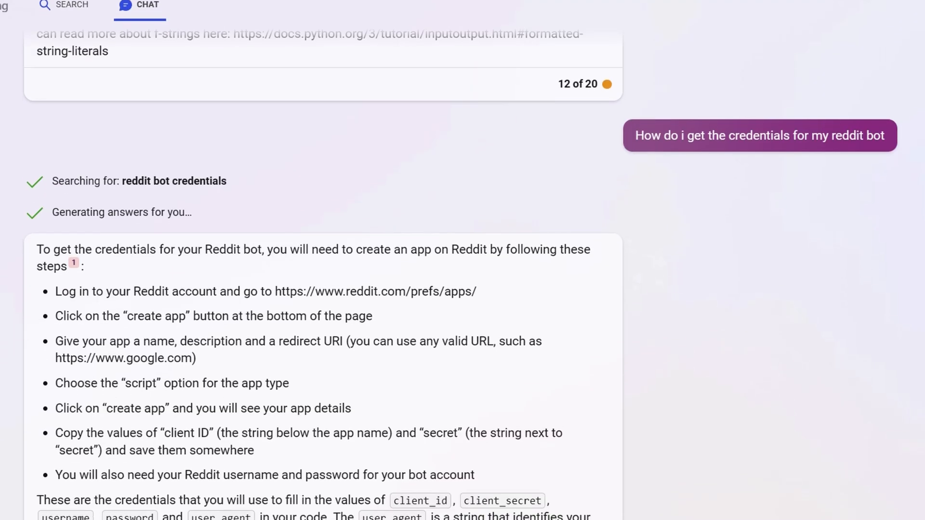
# Step: Go to reddit.com/prefs/ apps and scroll to the bottom of the page
pyautogui.scroll(-3)
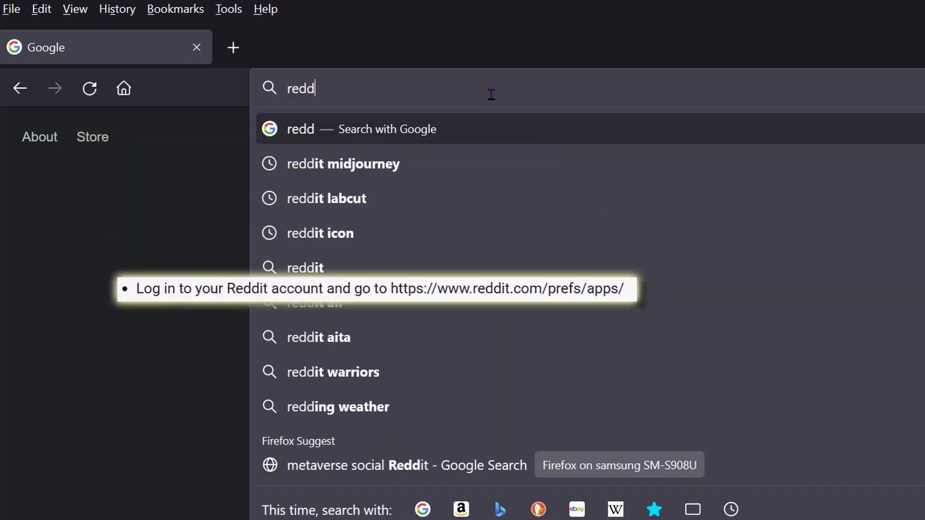
pyautogui.write('reddit.com/prefs/')
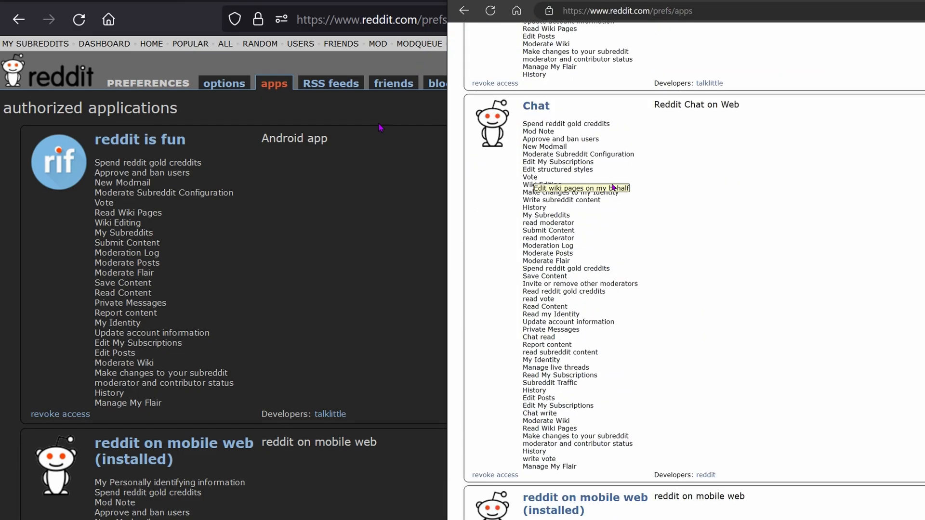
pyautogui.scroll(-3)
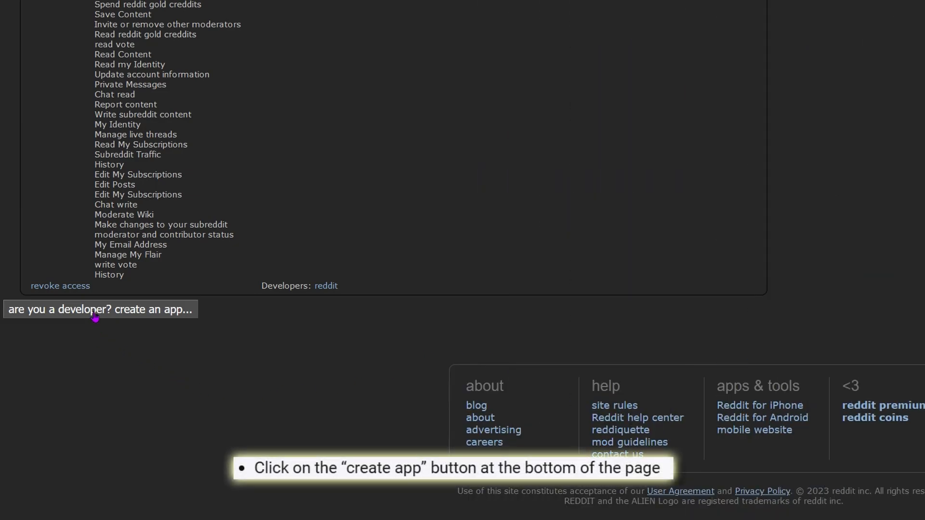
pyautogui.click(100, 309)
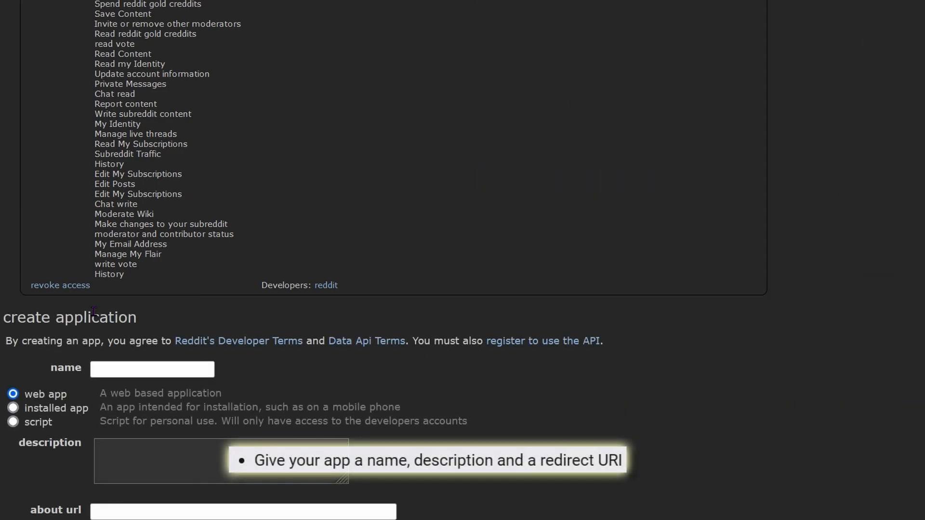
pyautogui.scroll(-3)
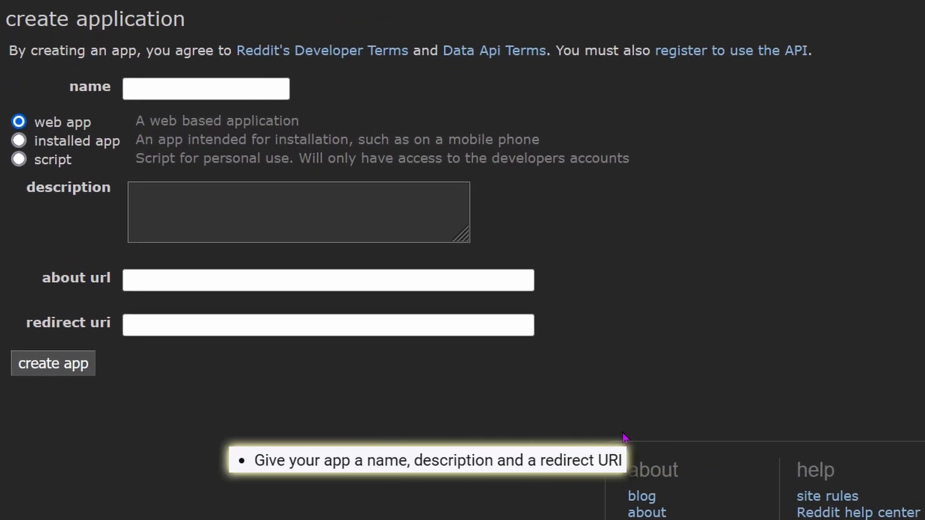
pyautogui.write('MJPromptBot')
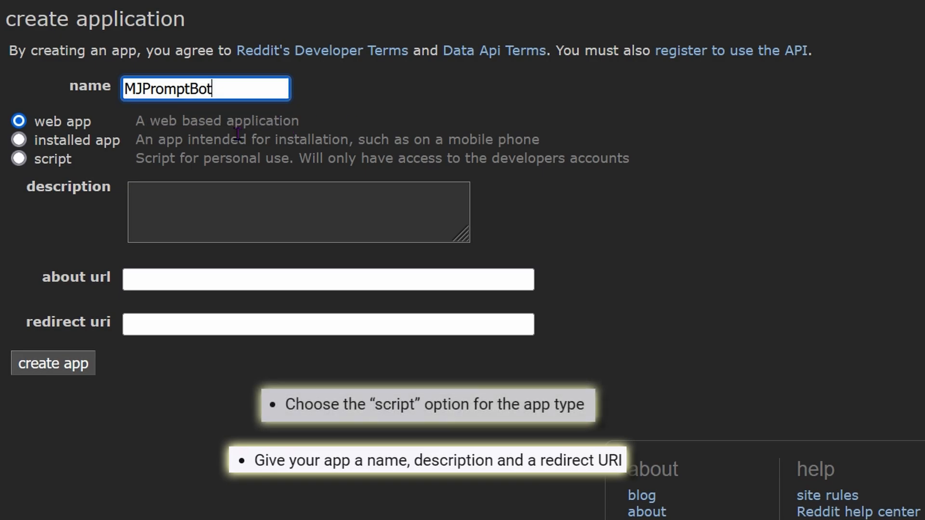
pyautogui.click(19, 158)
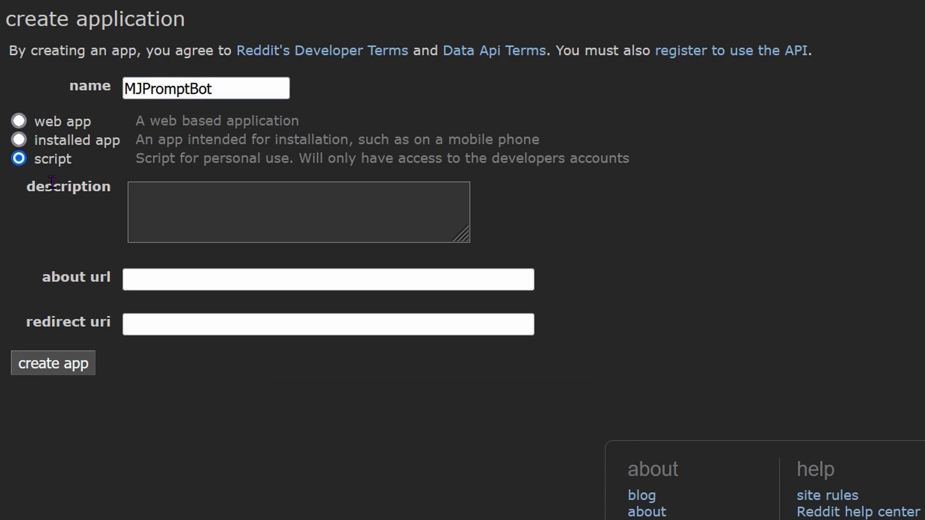
pyautogui.write('Midjourney Prompt Bot')
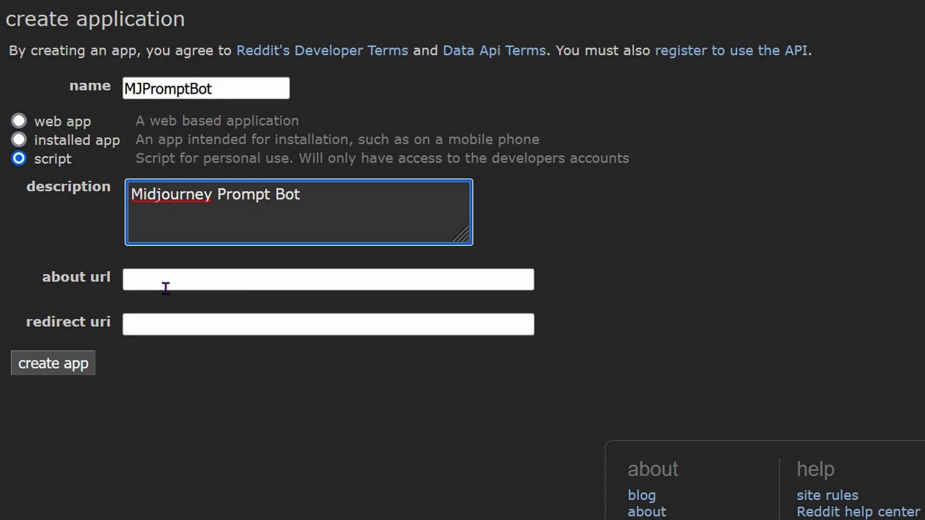
pyautogui.write('https://www.reddit.com/r/mjpromptbot/')
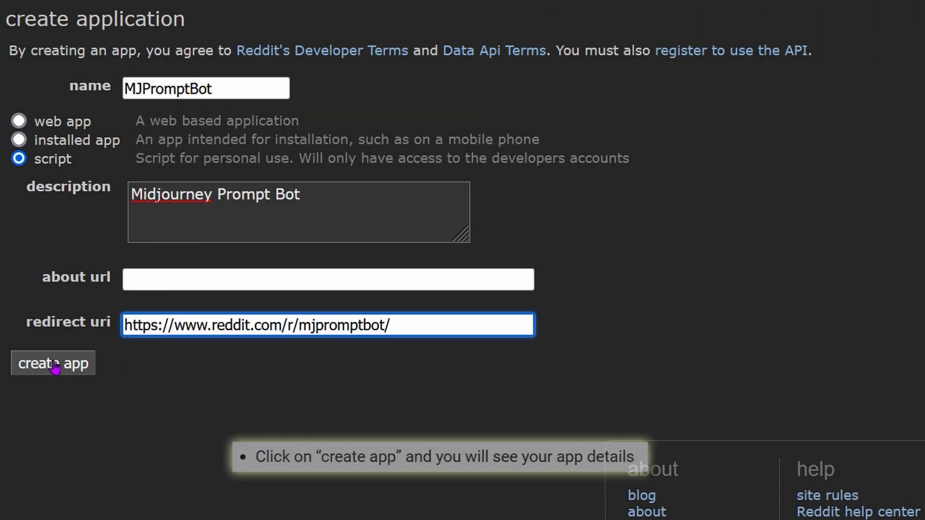
pyautogui.click(53, 363)
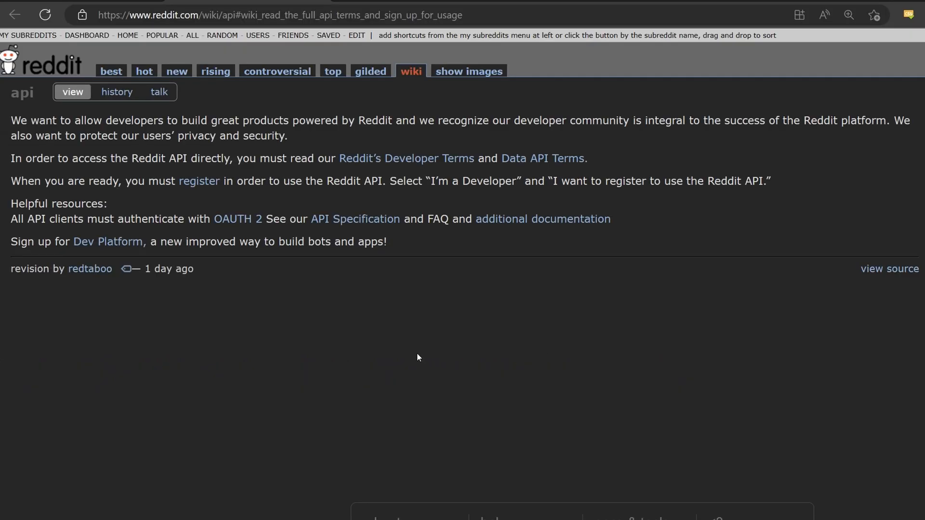
pyautogui.moveTo(231, 203)
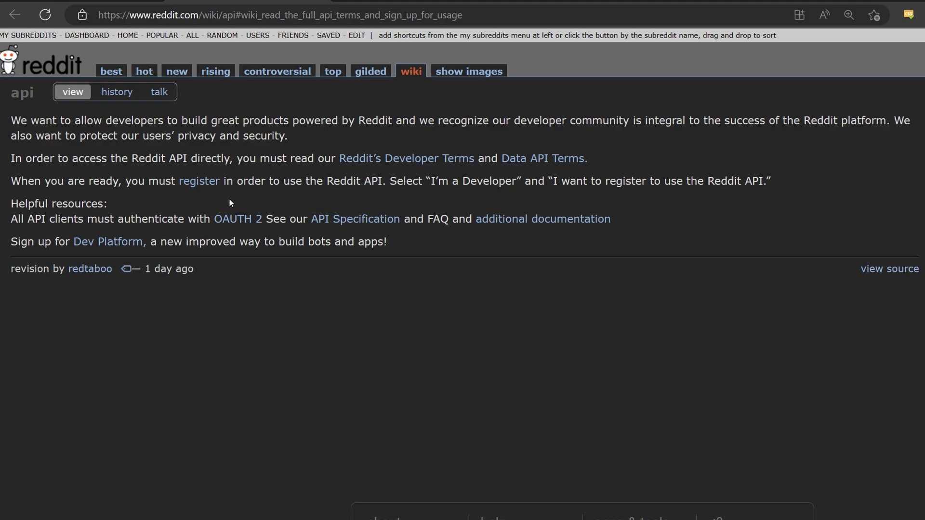
pyautogui.moveTo(203, 186)
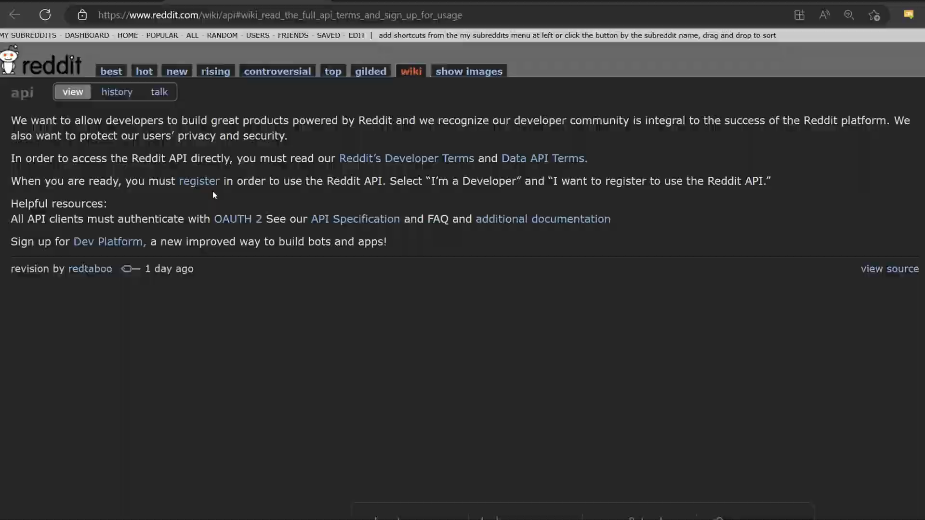
# Step: Follow the wiki's 'register' link to the API registration request form
pyautogui.click(199, 181)
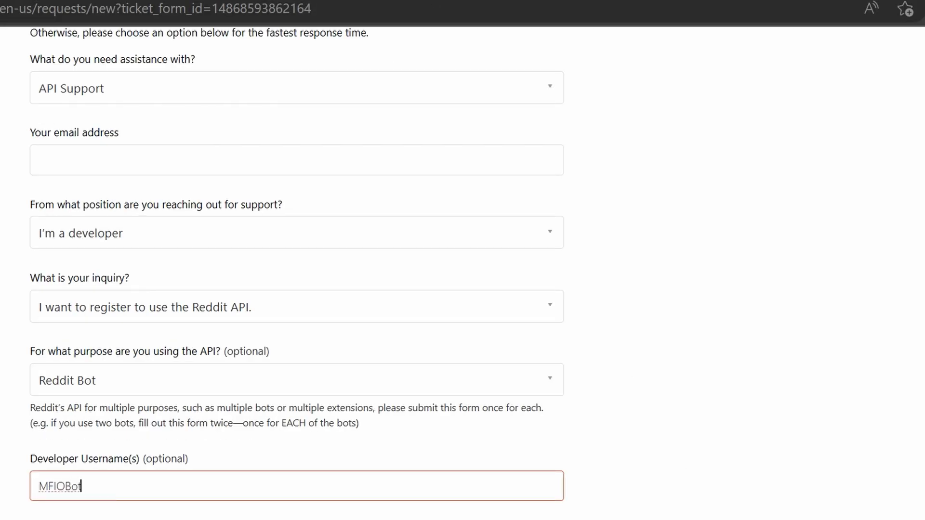
# Step: Fill the API request form, naming r/mjpromptbot among the bot's target subreddits
pyautogui.scroll(-3)
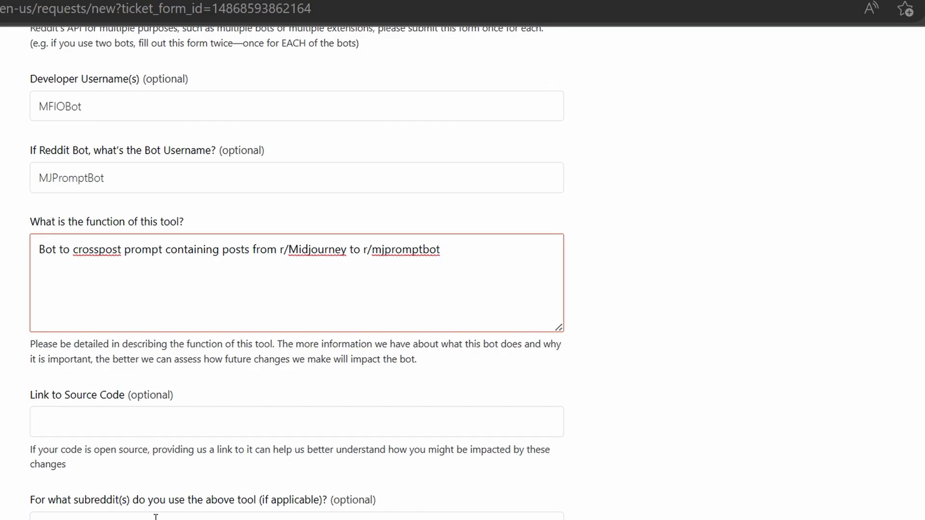
pyautogui.write('r/mjpromptbot and r/midjourney')
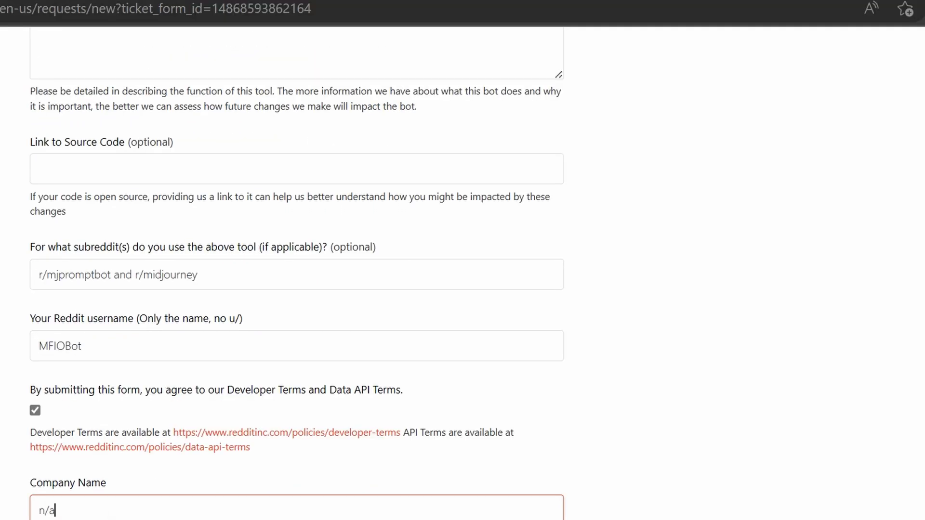
pyautogui.click(108, 363)
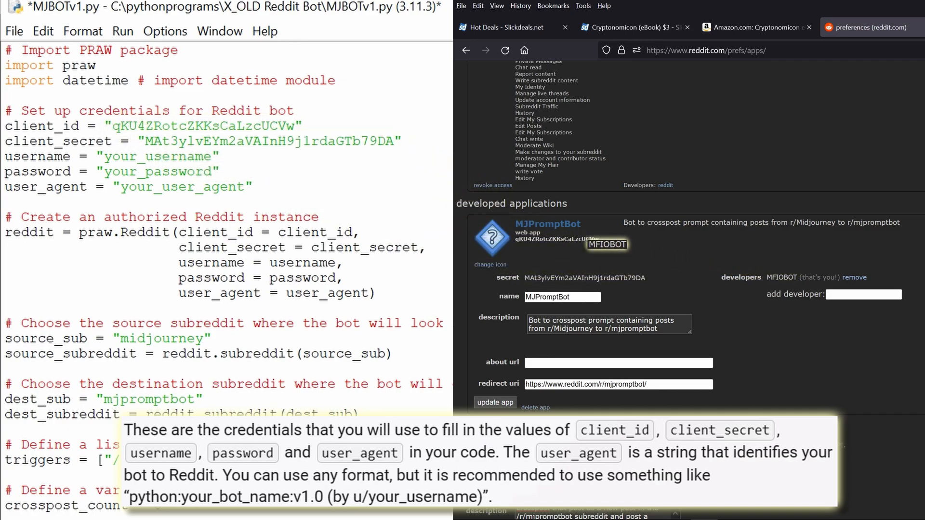
# Step: Enter username MFIOBot, password and user agent python:MJPromptBot:v1.0, then restore placeholders like your_user_agent
pyautogui.write('MFIOBot')
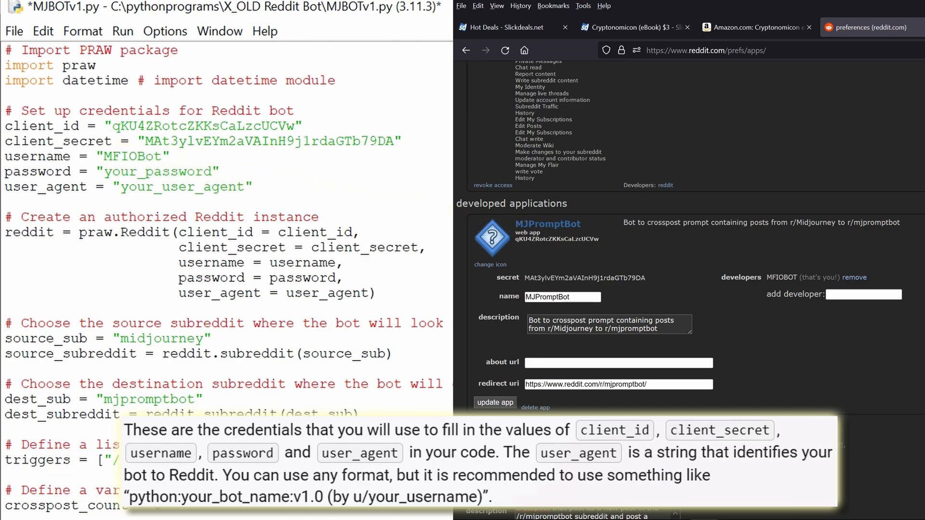
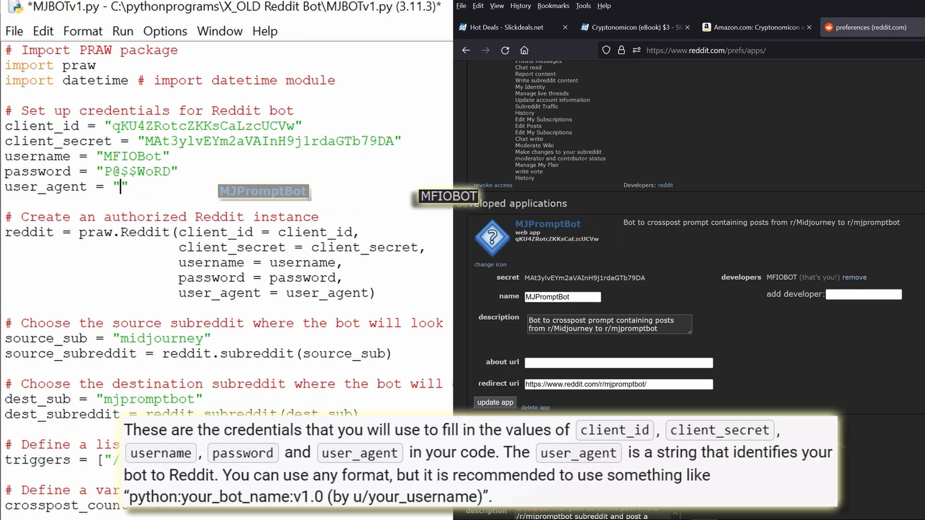
pyautogui.write('python:MJPromptBot:v1.0 (by u/MFIOBot)')
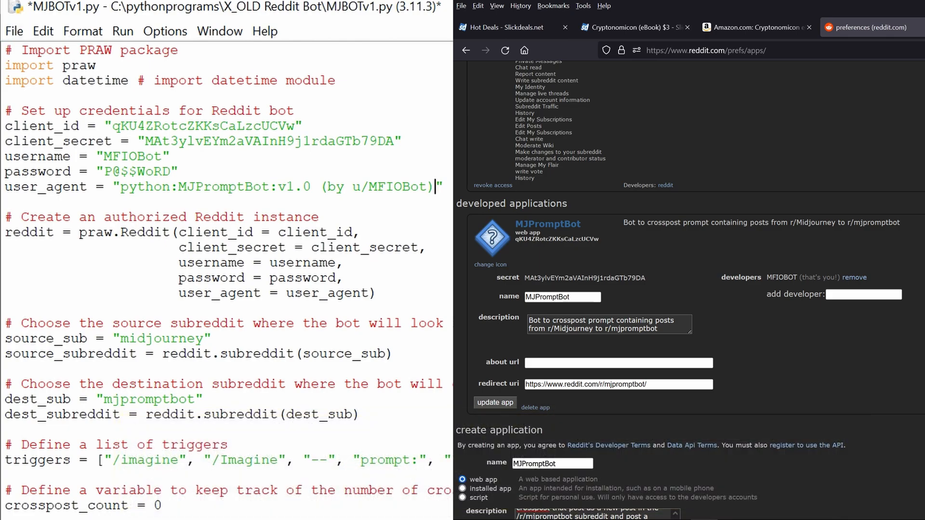
pyautogui.write('your_user_agent"')
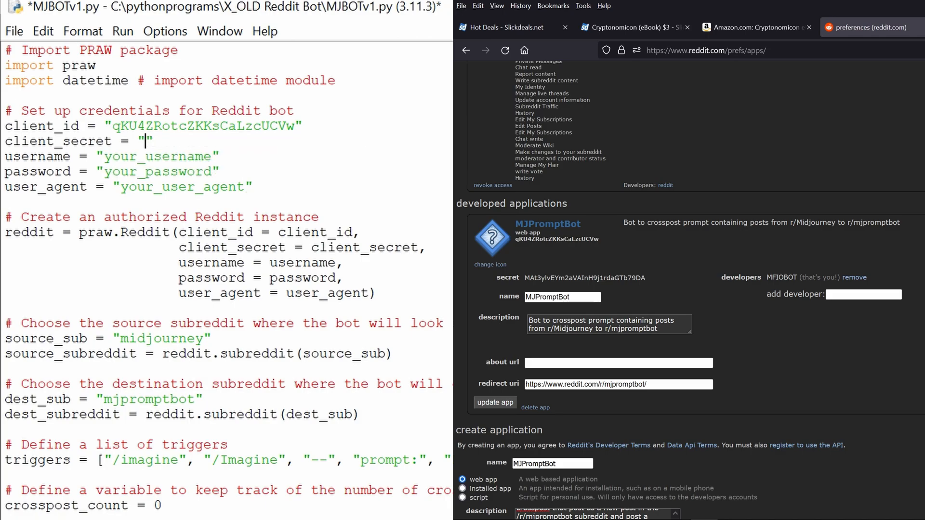
pyautogui.write('your_client_id')
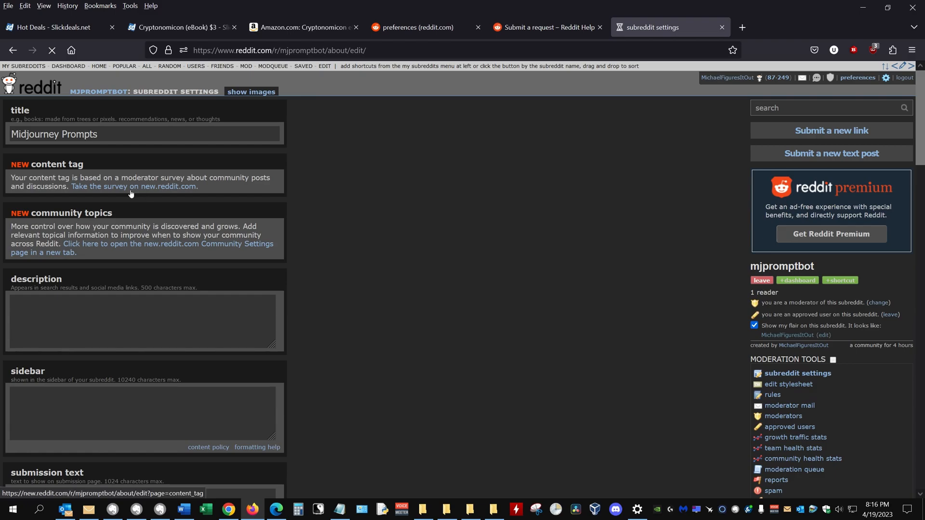
# Step: Scroll the r/mjpromptbot settings to the restricted community type section
pyautogui.scroll(-3)
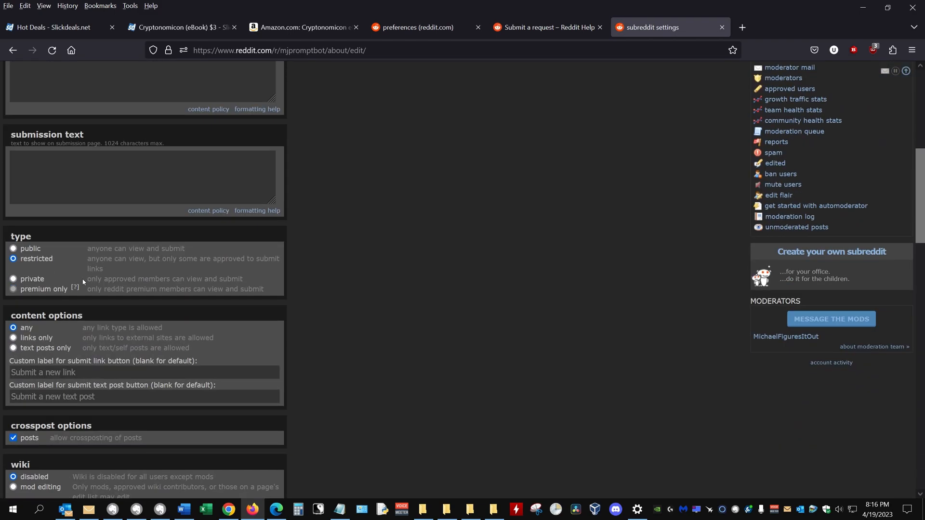
pyautogui.moveTo(107, 328)
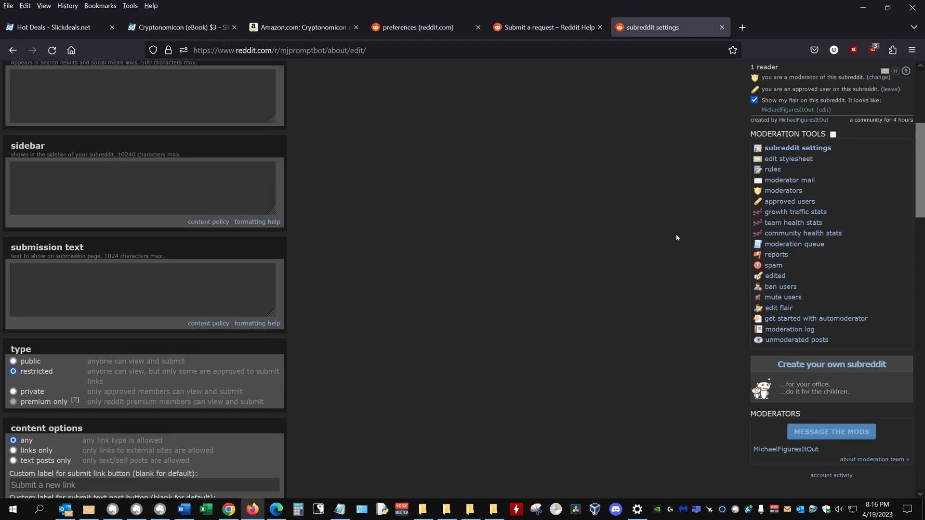
pyautogui.moveTo(667, 193)
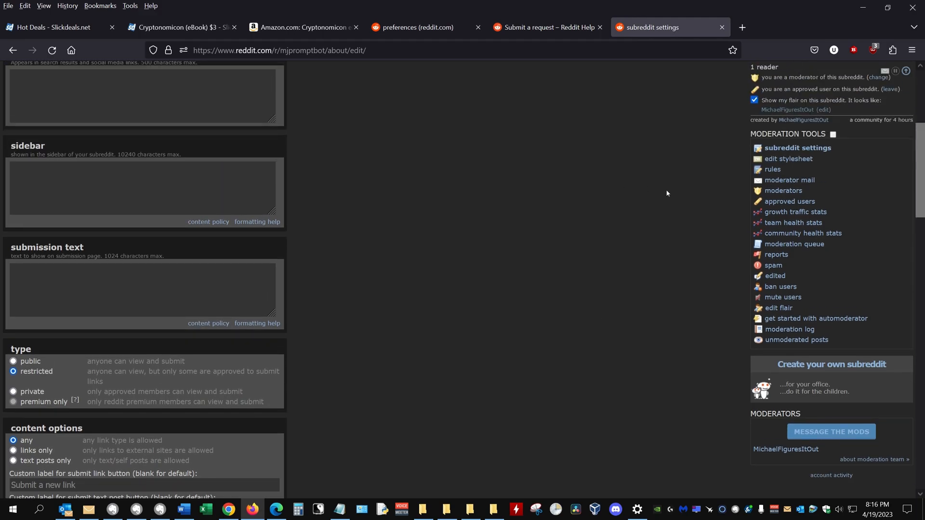
# Step: Add the MFIOBOT account to r/mjpromptbot's approved users list
pyautogui.click(789, 201)
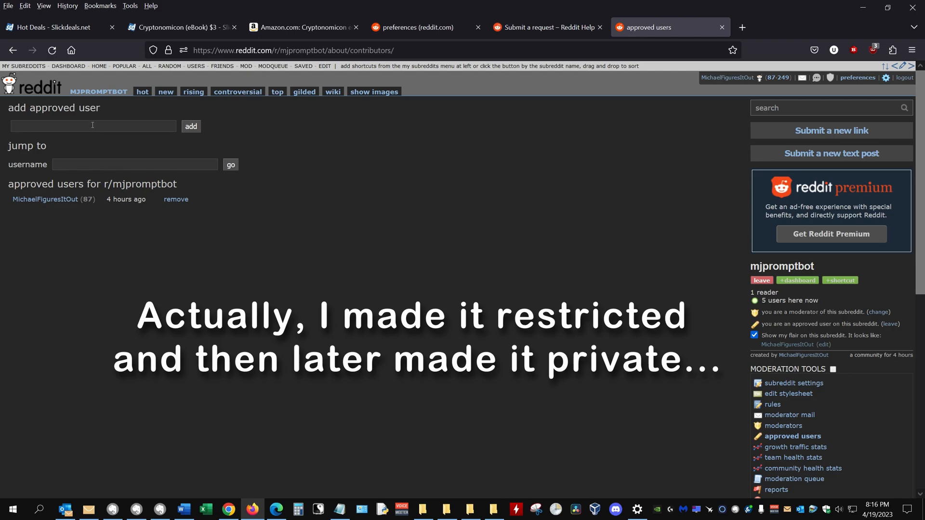
pyautogui.write('mf')
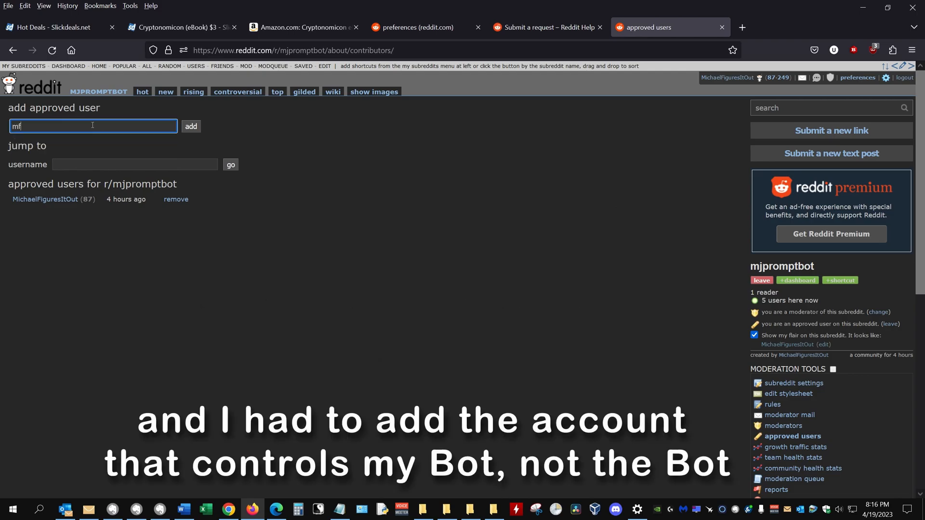
pyautogui.click(191, 126)
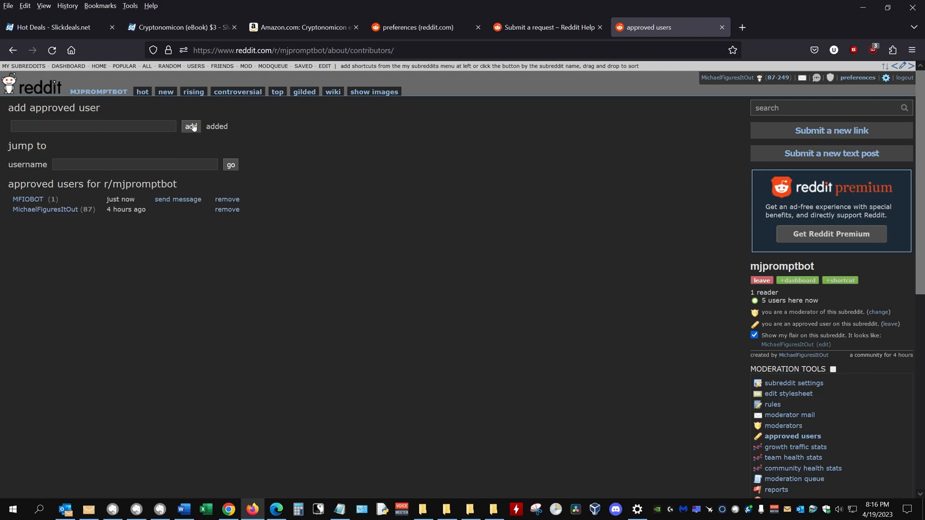
pyautogui.moveTo(210, 230)
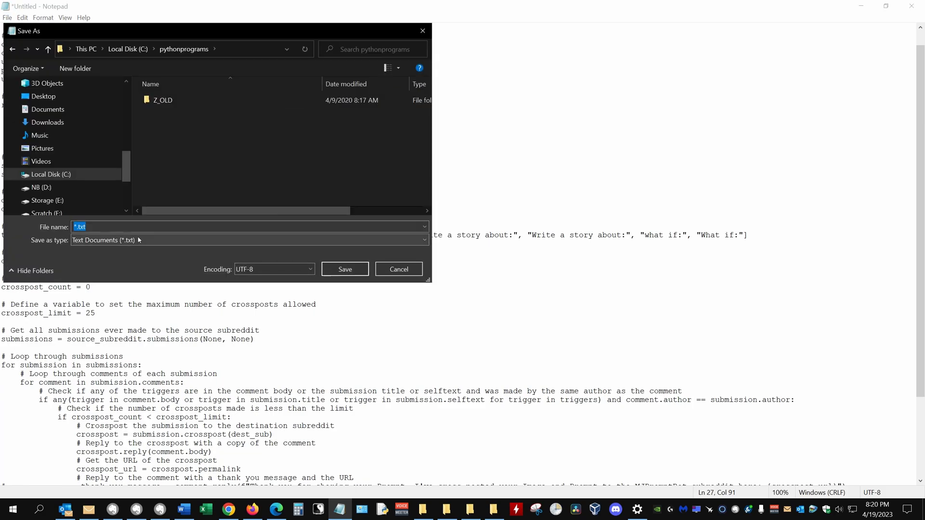
# Step: Begin naming the new bot code file, starting with 'M'
pyautogui.write('M')
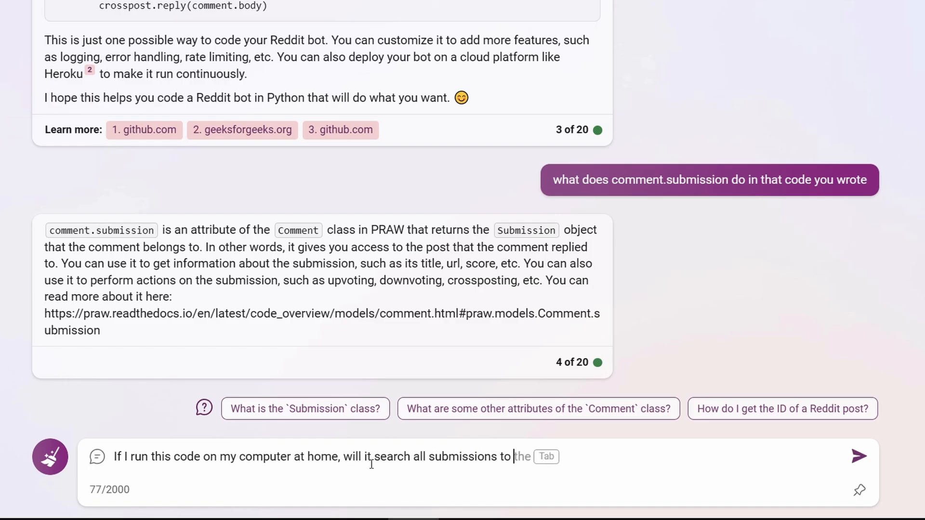
# Step: Ask Bing Chat how to search past r/midjourney submissions and review its reply
pyautogui.write('r/midjourney')
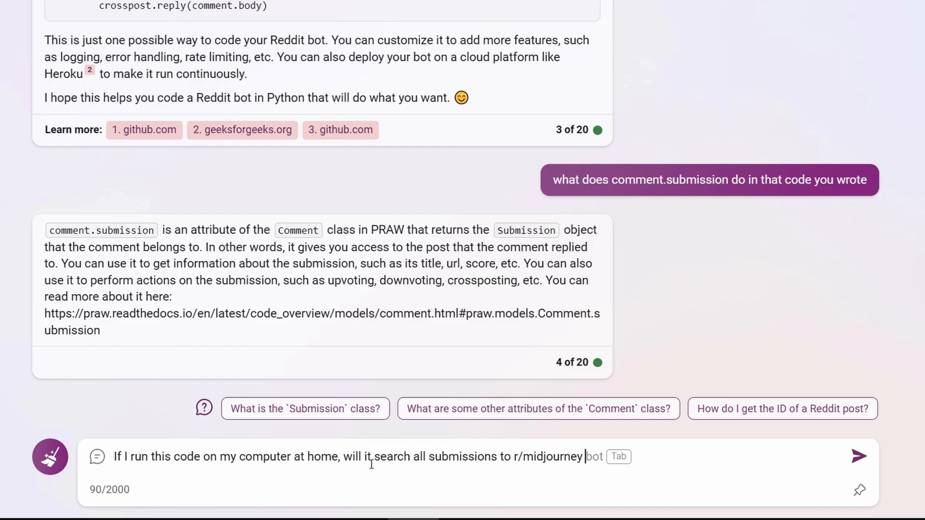
pyautogui.click(857, 457)
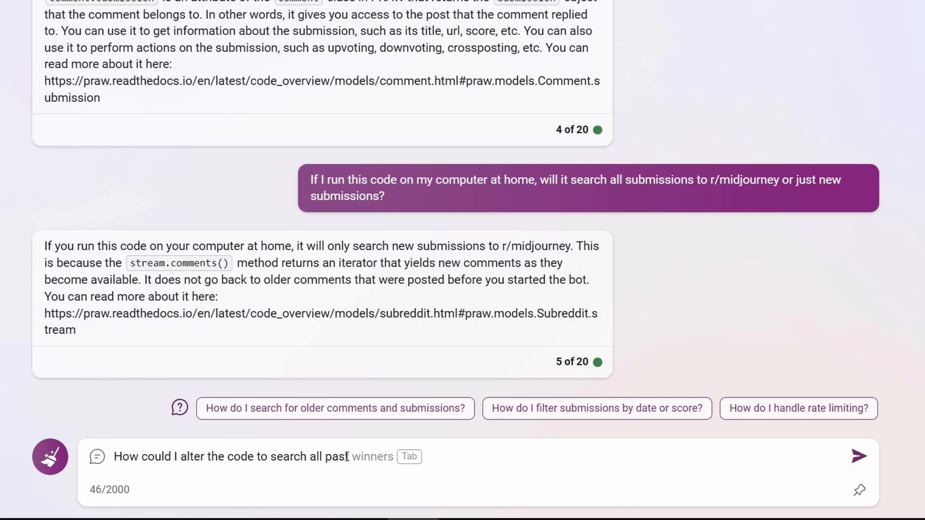
pyautogui.click(856, 459)
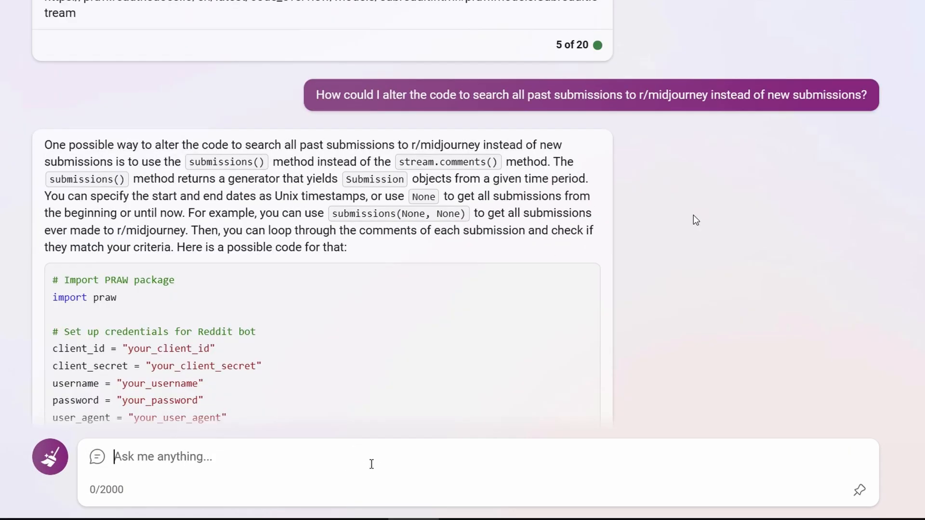
pyautogui.scroll(-3)
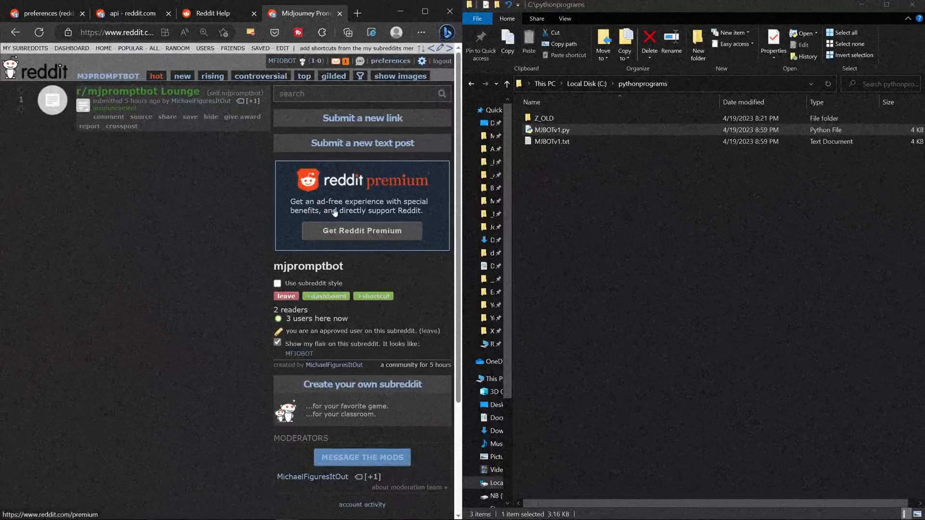
# Step: Open MJBOTv1.py in IDLE and run it with Run Module
pyautogui.rightClick(551, 129)
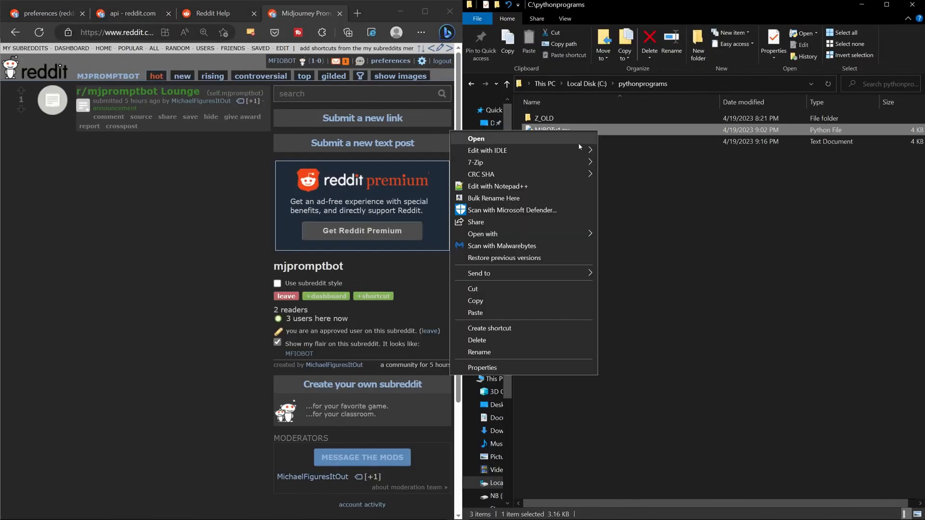
pyautogui.click(487, 151)
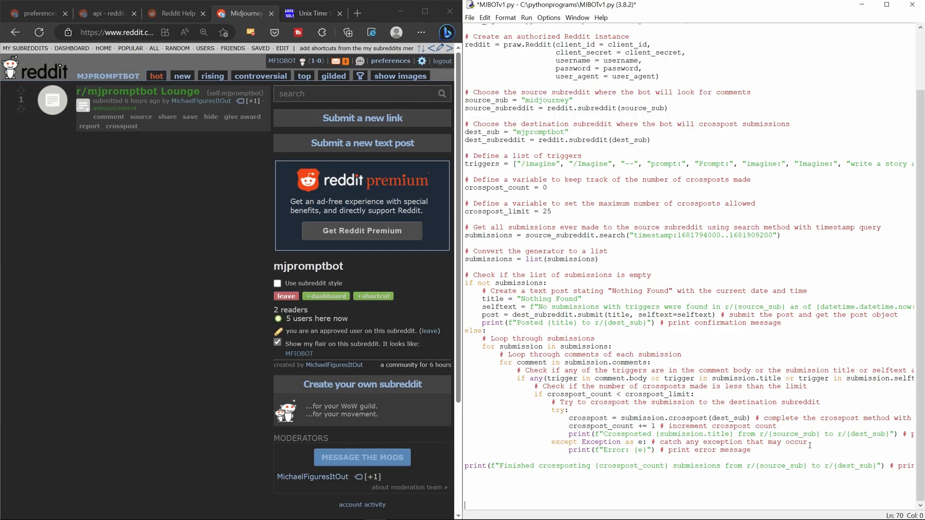
pyautogui.click(527, 18)
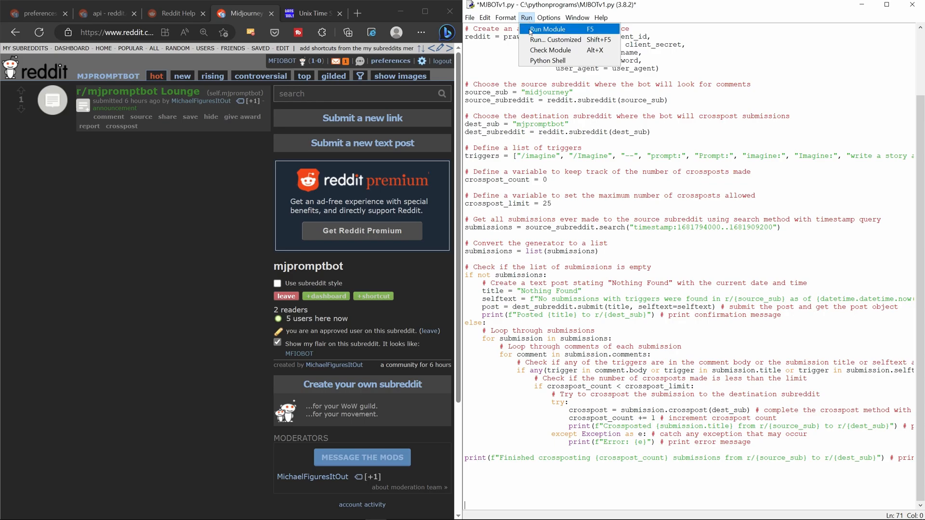
pyautogui.click(558, 30)
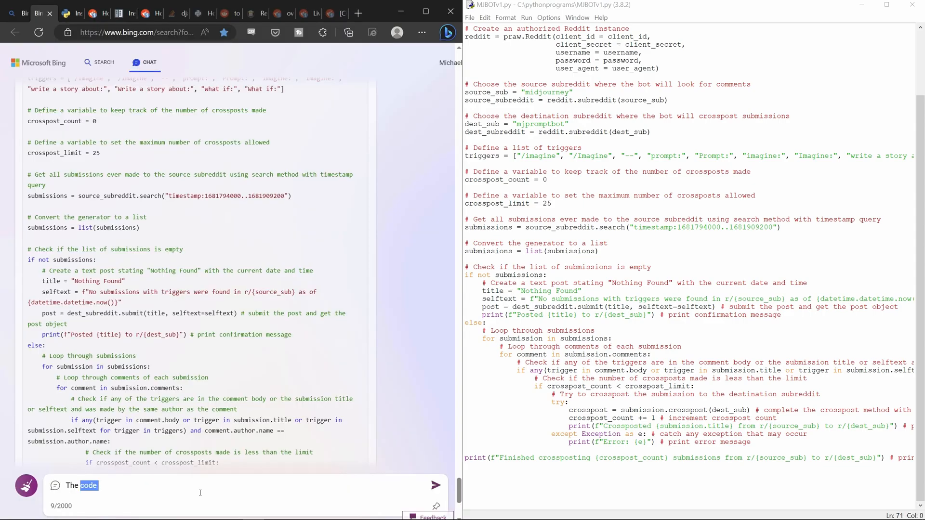
# Step: Report "NameError: name 'datetime' is not defined" to Bing Chat, then return to IDLE
pyautogui.write('Running that code gave the error "NameError: name \'datetime\' is not defined')
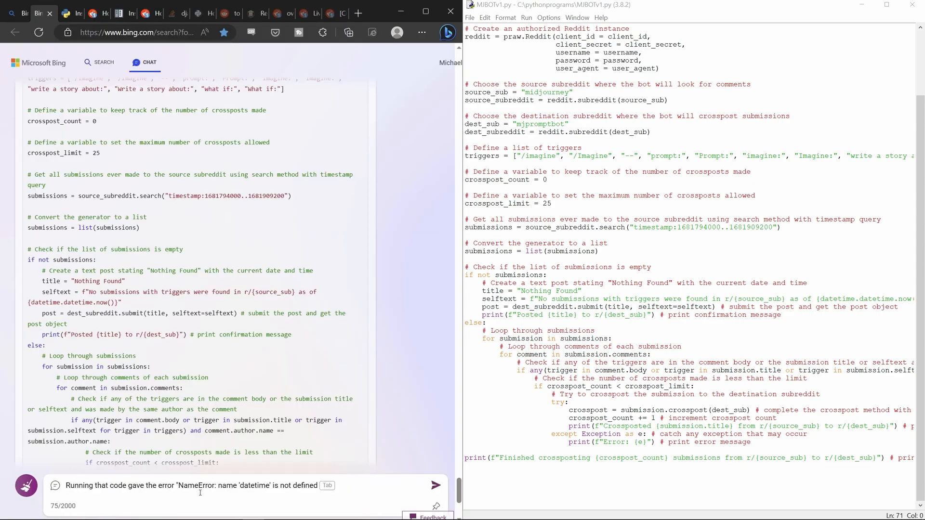
pyautogui.press('Enter')
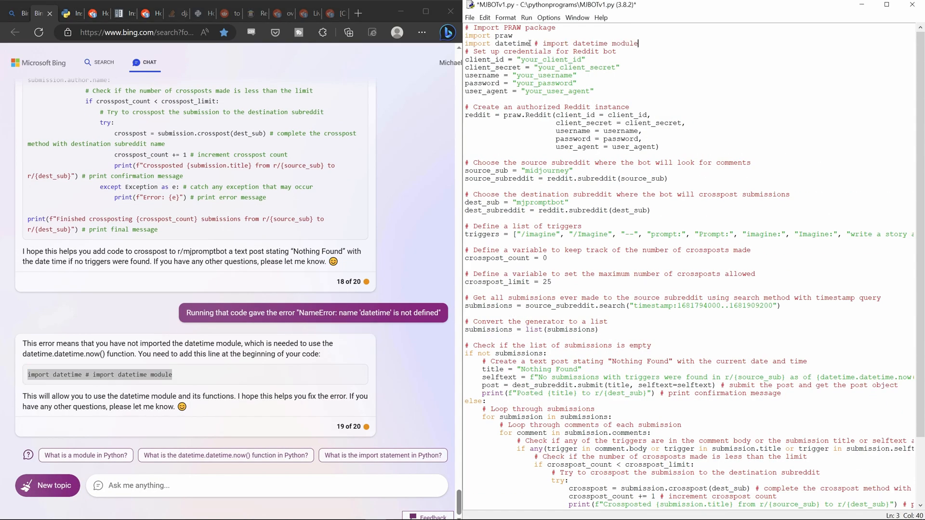
pyautogui.click(526, 18)
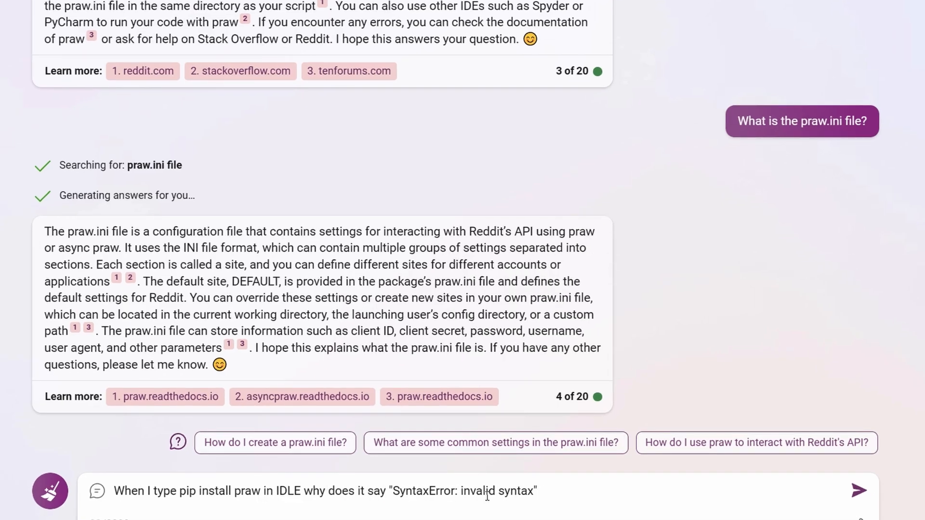
# Step: Send the pip install SyntaxError question and read Bing Chat's list of code issues
pyautogui.click(856, 494)
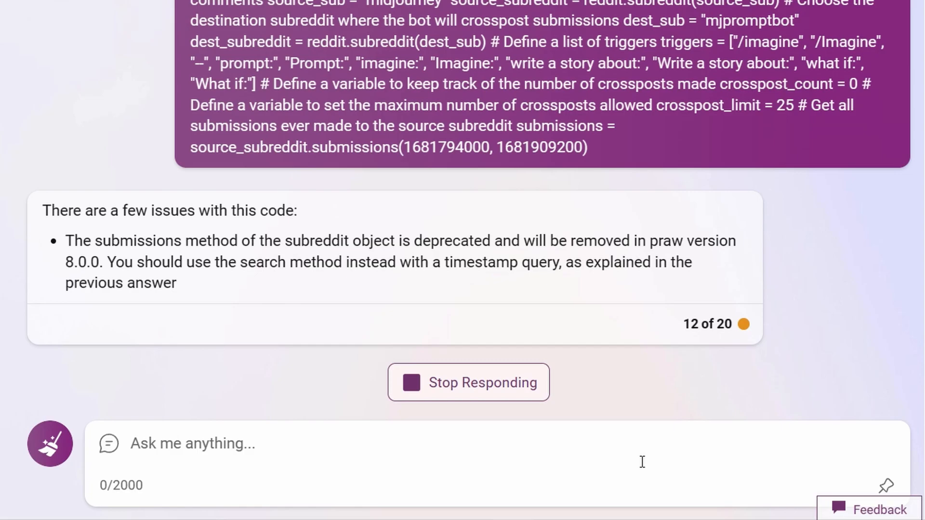
pyautogui.scroll(-3)
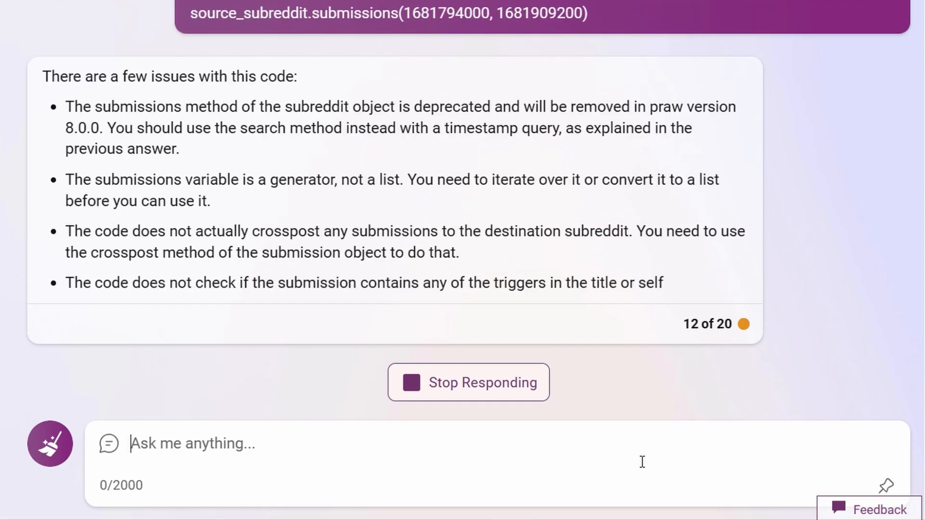
pyautogui.scroll(-3)
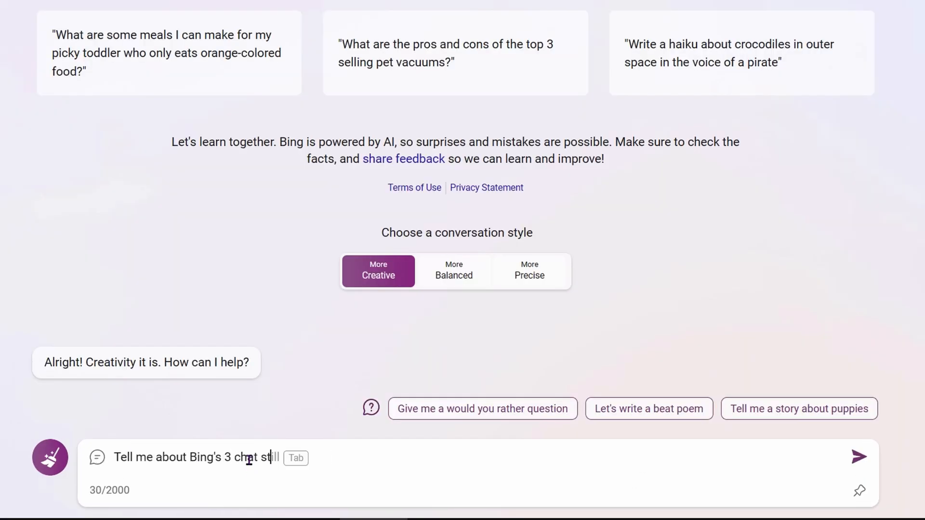
# Step: Reset the chat by switching from Balanced back to the Creative conversation style
pyautogui.click(857, 458)
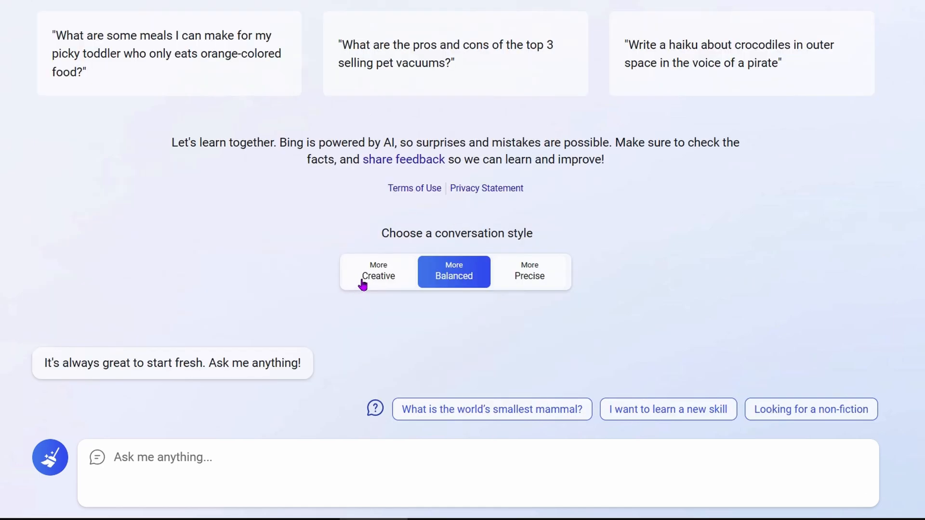
pyautogui.click(378, 272)
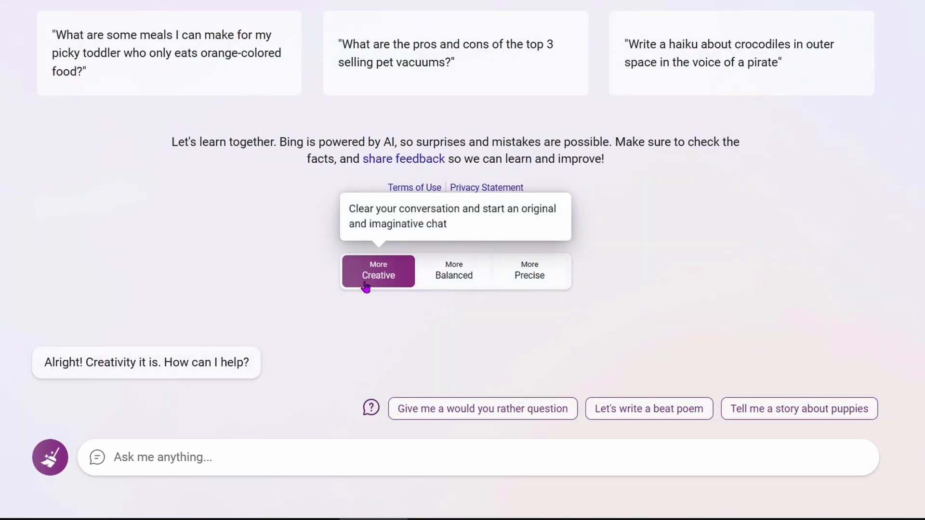
pyautogui.click(529, 272)
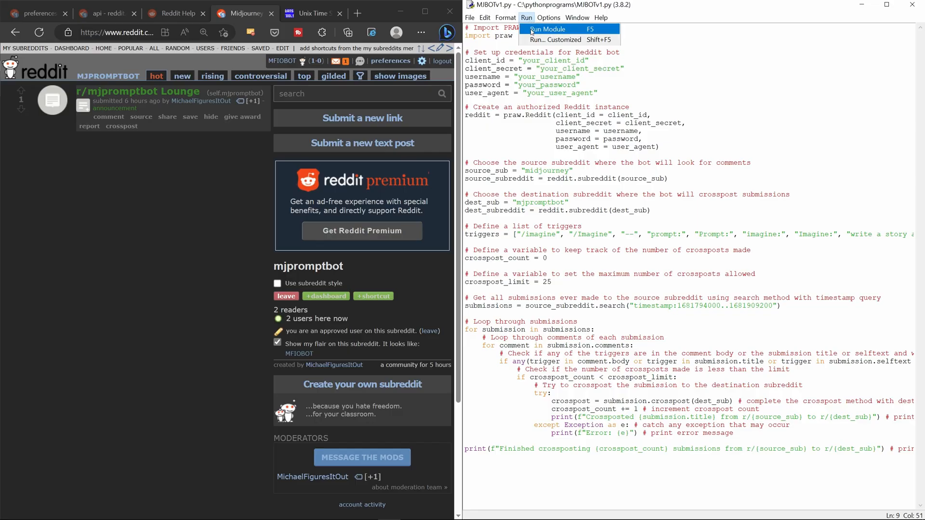
# Step: Run MJBOTv1.py, then ask Bing Chat why the bot finds no posts matching the search criteria
pyautogui.click(547, 29)
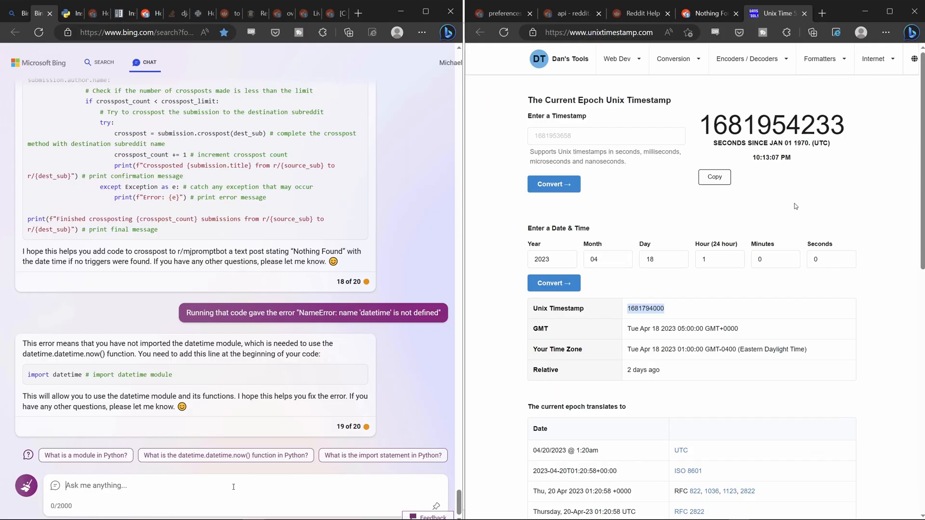
pyautogui.write('Why is the bot not finding any posts that match the search criteria')
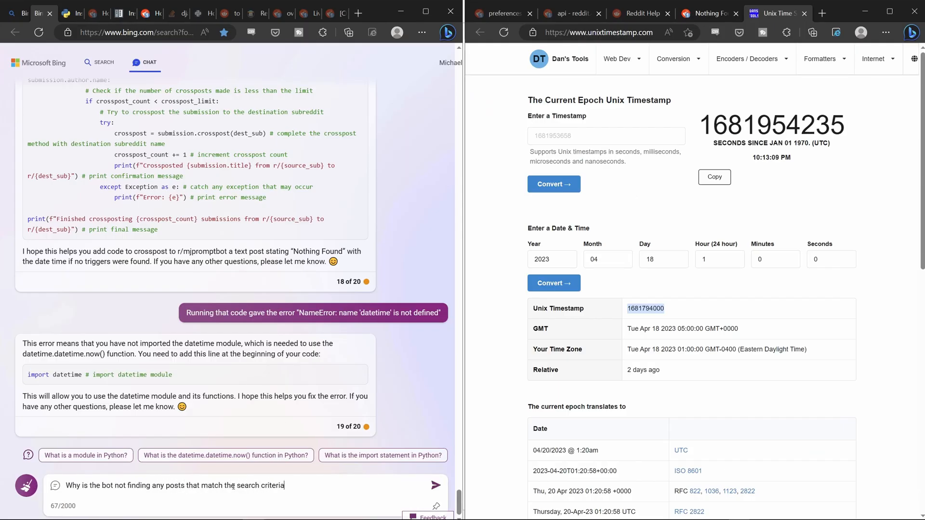
pyautogui.click(435, 486)
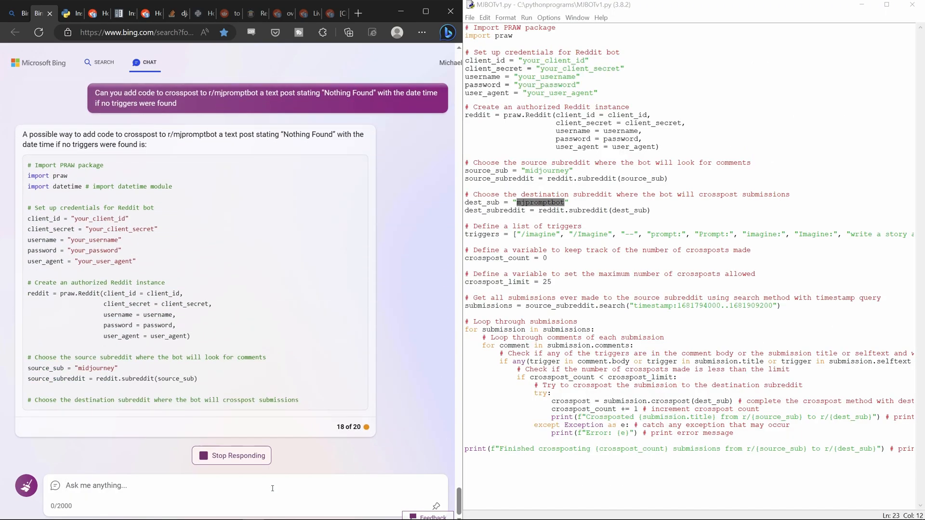
# Step: Scroll through Bing Chat's code that posts 'Nothing Found' when no triggers match
pyautogui.scroll(-3)
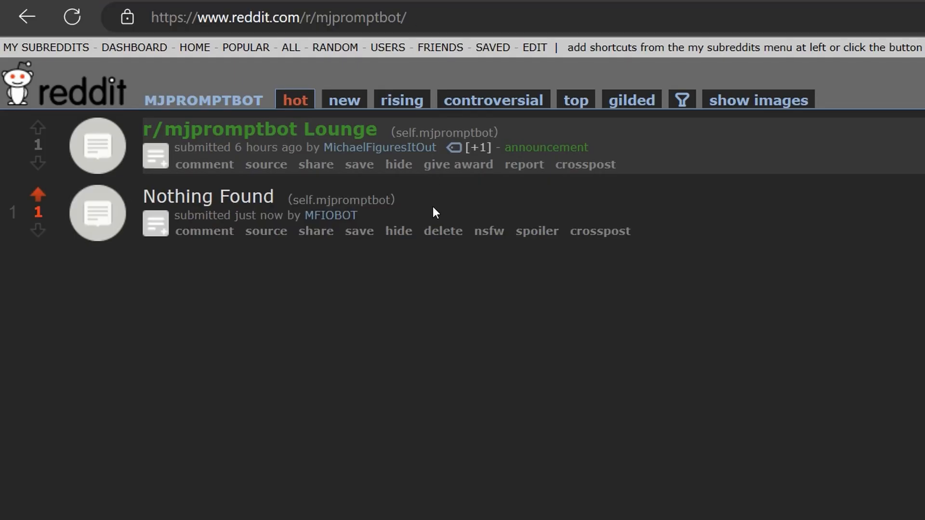
pyautogui.moveTo(220, 203)
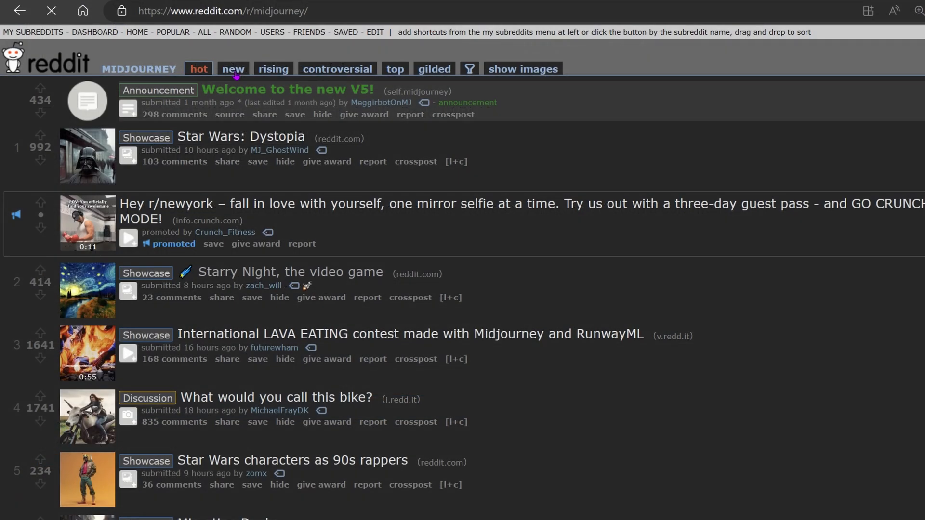
# Step: Sort r/midjourney by new, then tell Bing the checks are correct and ask whether posts are checked
pyautogui.click(232, 68)
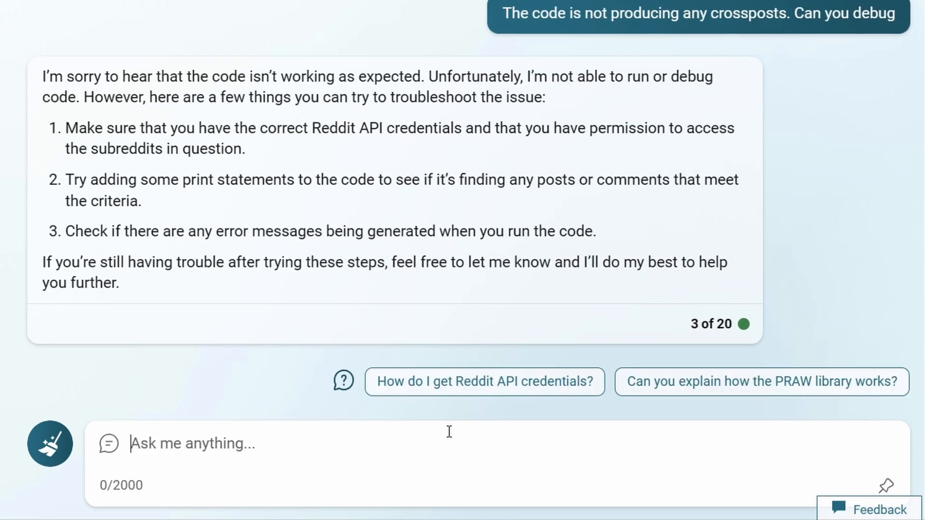
pyautogui.write('All those are correct but still')
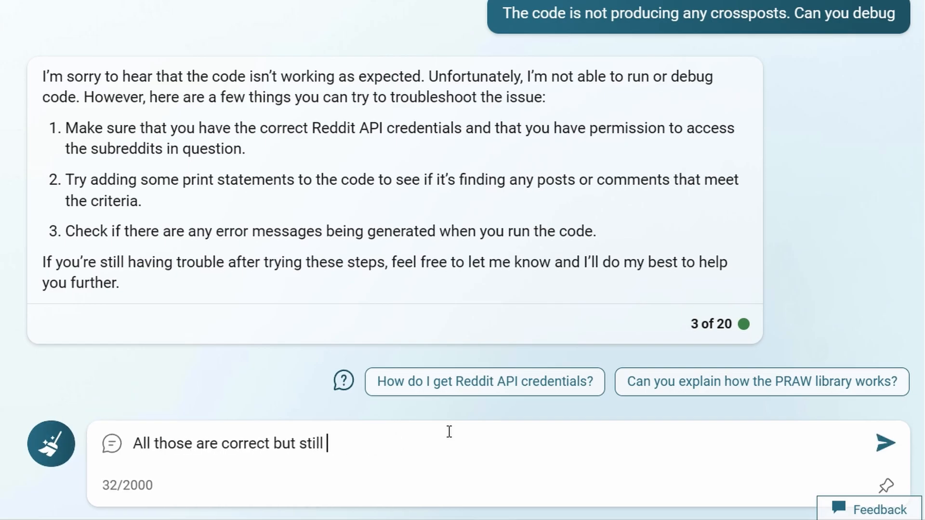
pyautogui.click(885, 442)
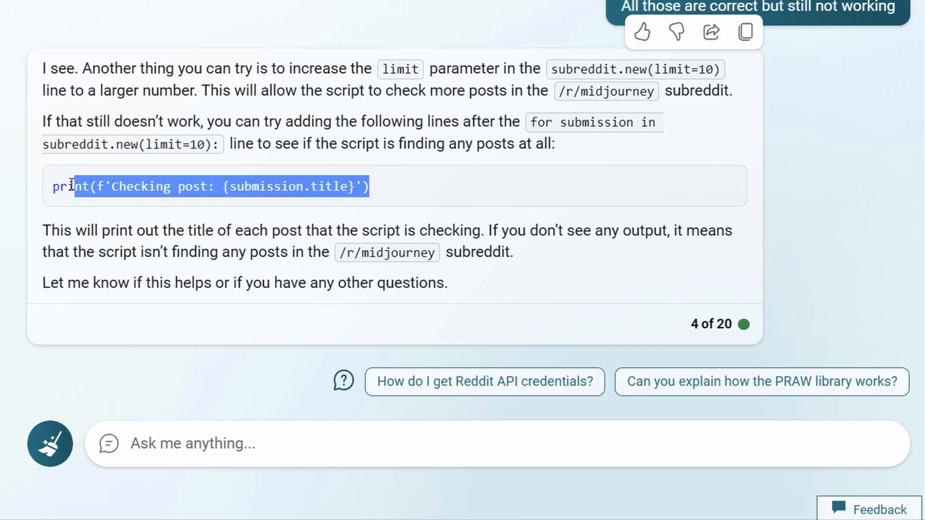
pyautogui.write('Is it checking posts but noth')
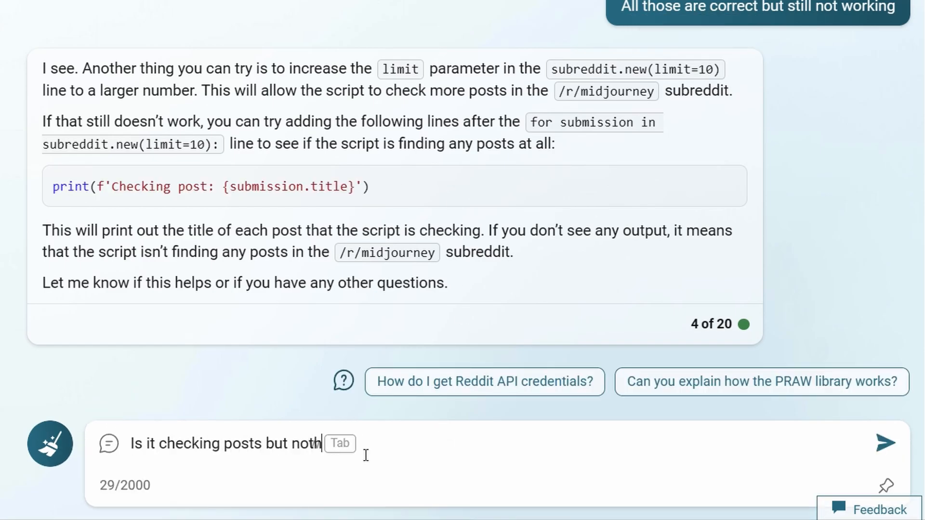
pyautogui.click(884, 441)
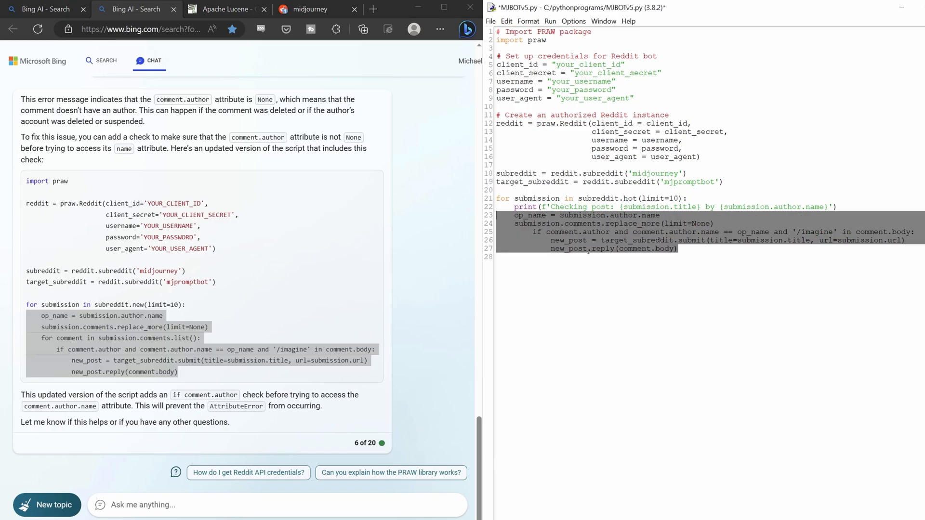
# Step: Run the updated MJBOTv5.py bot script from IDLE's Run menu
pyautogui.click(550, 21)
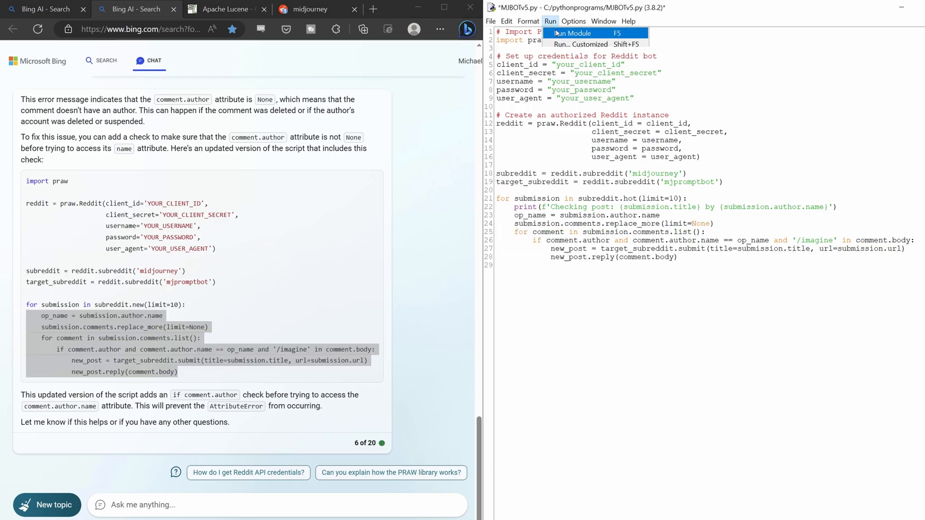
pyautogui.click(572, 33)
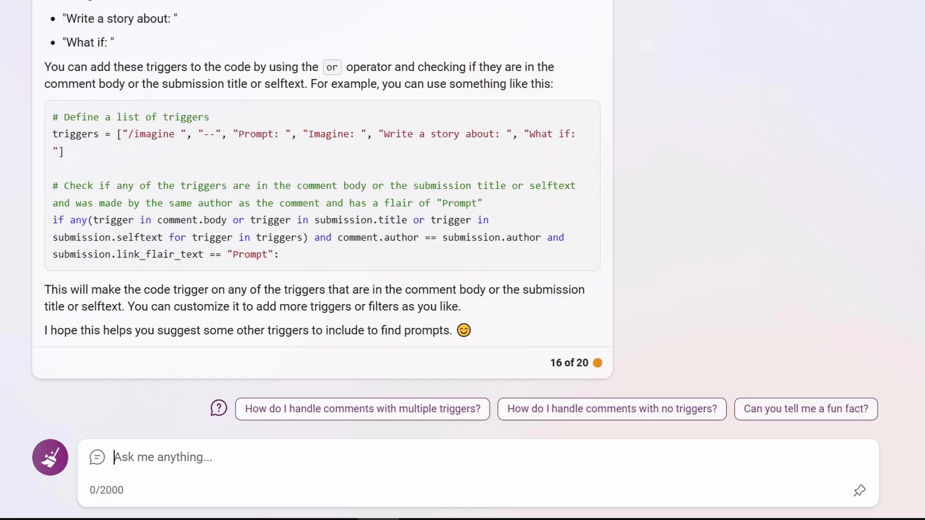
# Step: Ask Bing for case-insensitive triggers ('/imagine', '--', 'prompt') kept in a set
pyautogui.write('I do not want the trigger phrases to be cas')
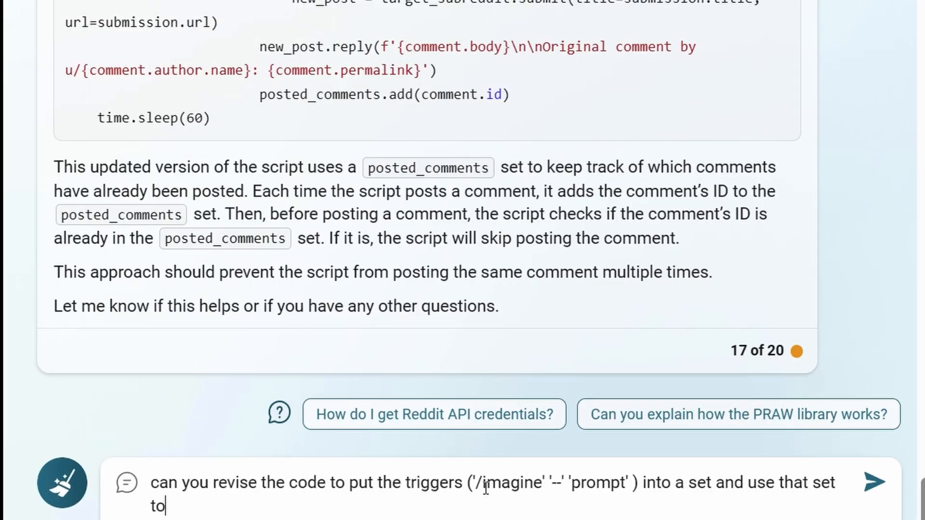
pyautogui.write('instead of listing ea')
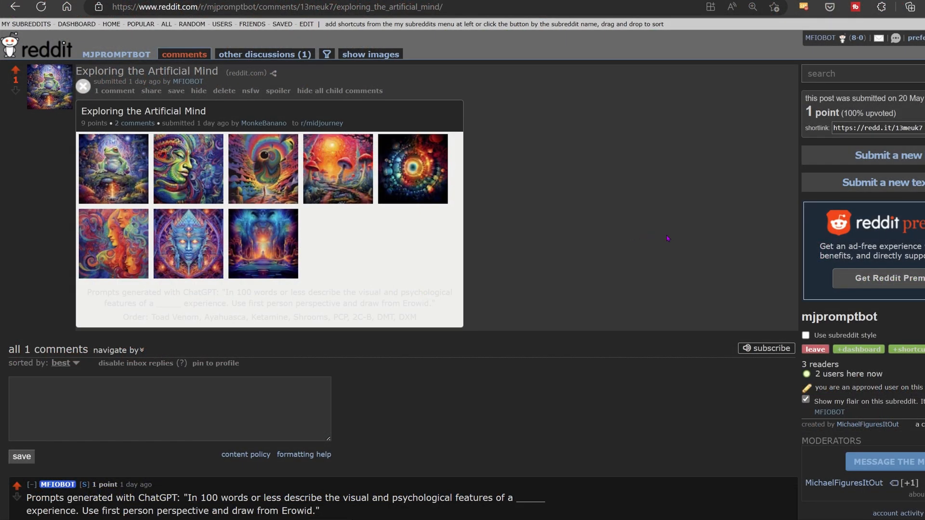
# Step: Scroll through r/mjpromptbot crossposts, including the black metal warriors and wizards post
pyautogui.scroll(-3)
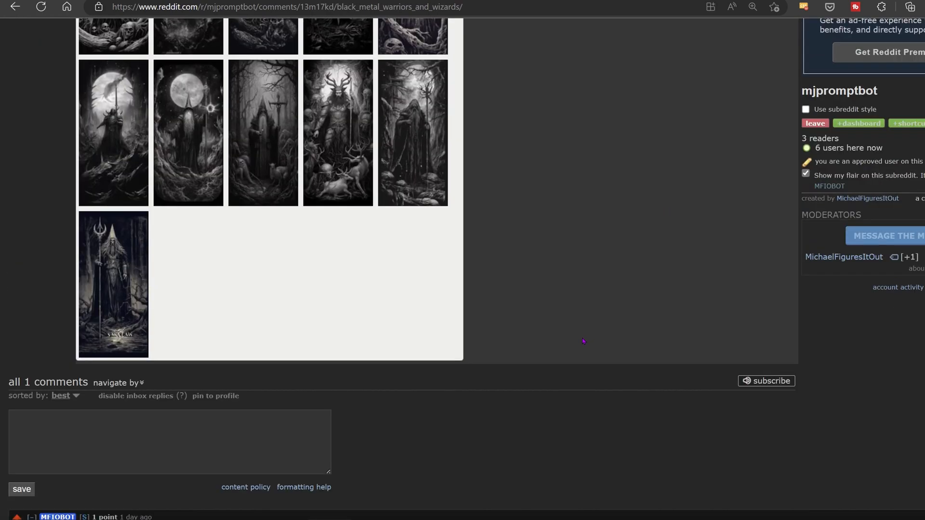
pyautogui.scroll(-3)
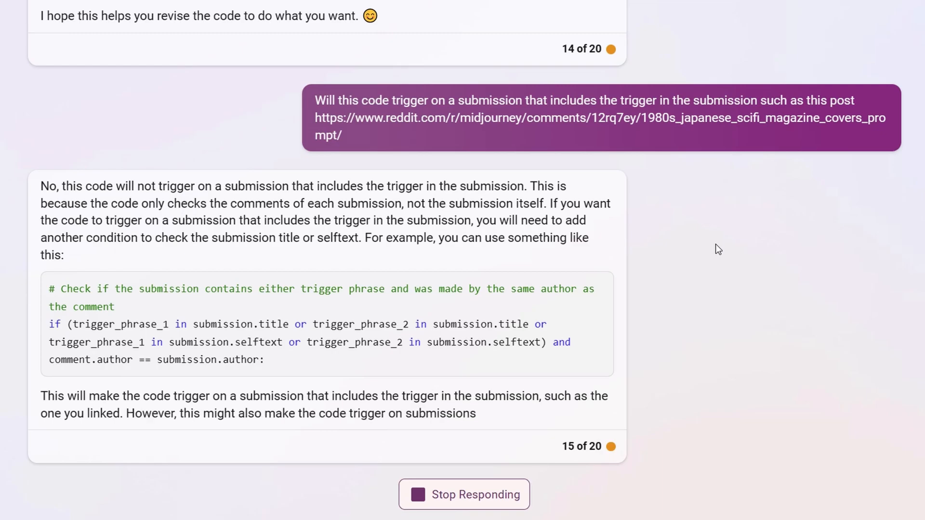
# Step: Read Bing's response on checking submission title, selftext and Prompt flair
pyautogui.scroll(-3)
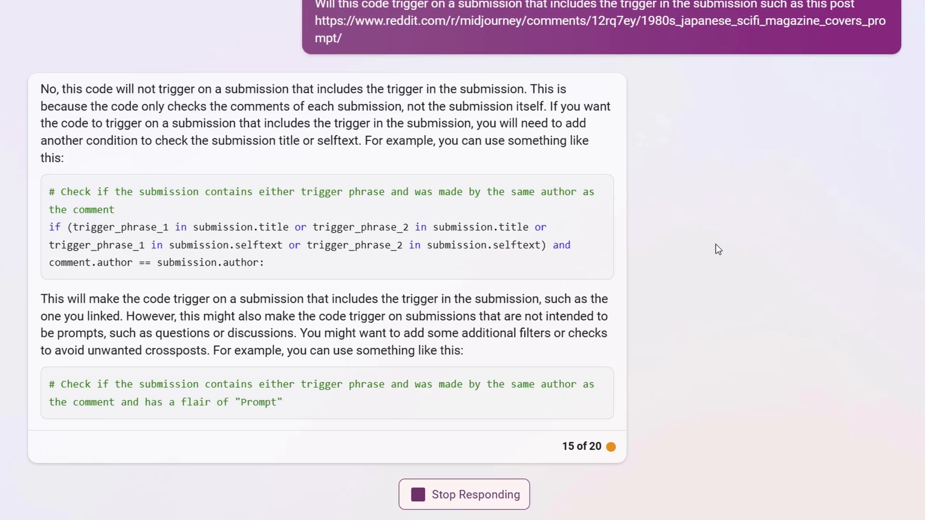
pyautogui.scroll(-3)
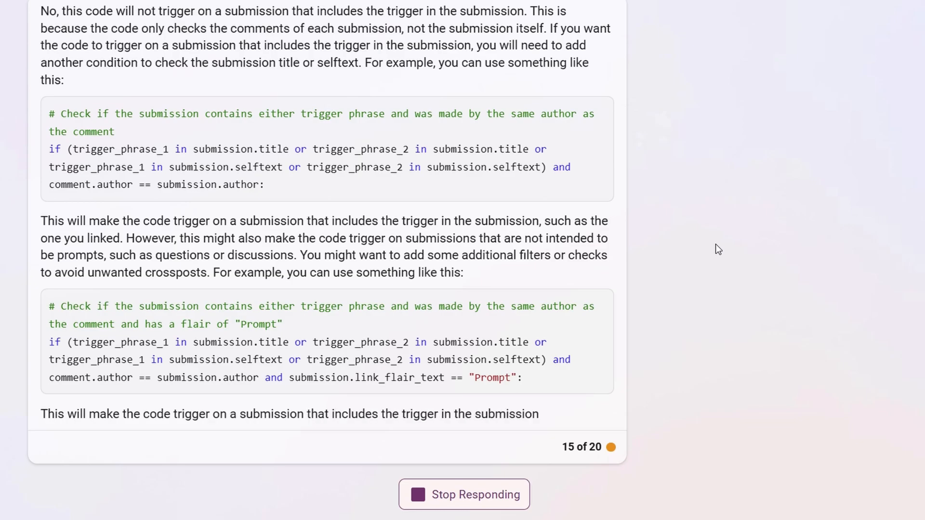
pyautogui.scroll(-3)
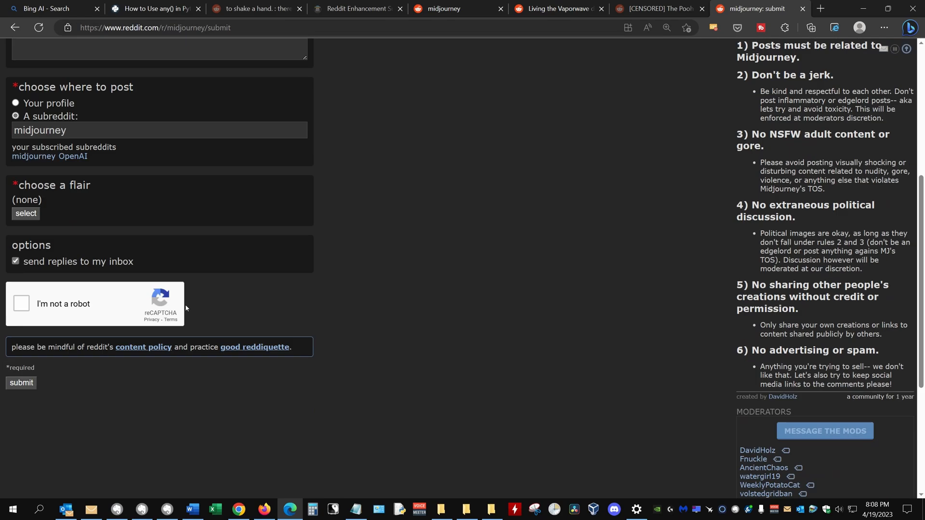
# Step: Ask Bing Chat to remove the Prompt flair check from the code
pyautogui.click(26, 213)
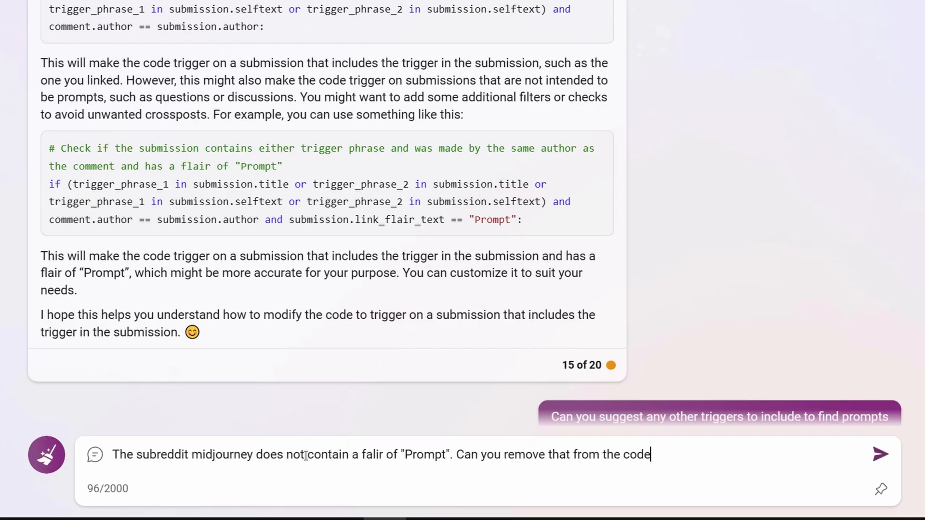
pyautogui.click(880, 454)
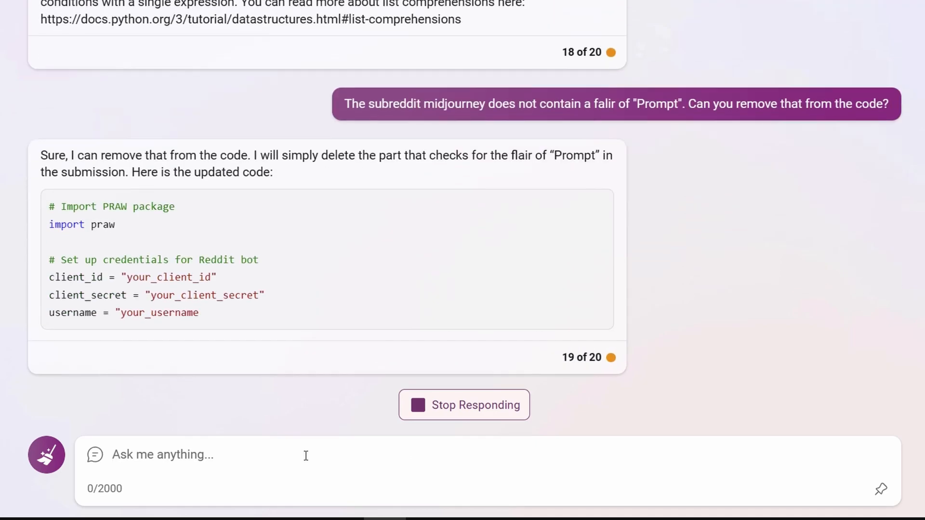
pyautogui.scroll(-3)
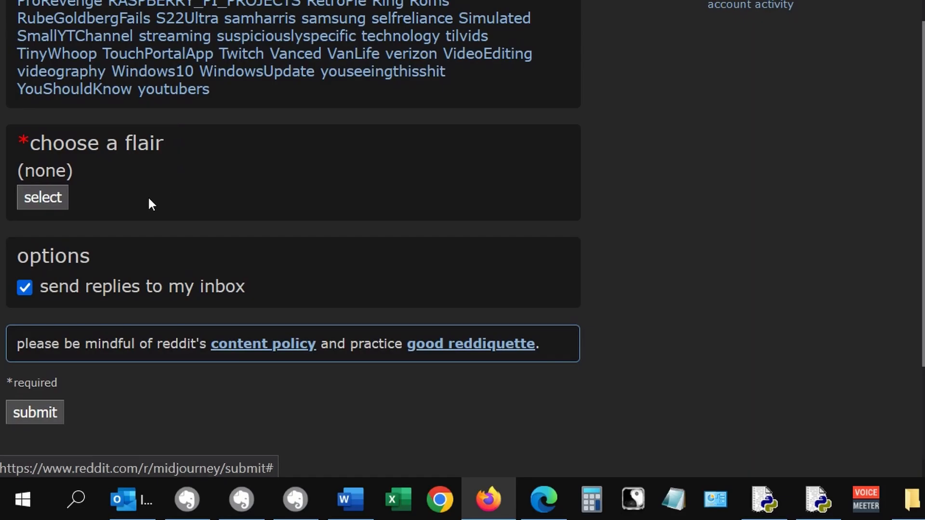
# Step: Confirm r/midjourney's post flair choices include no Prompt option
pyautogui.click(42, 197)
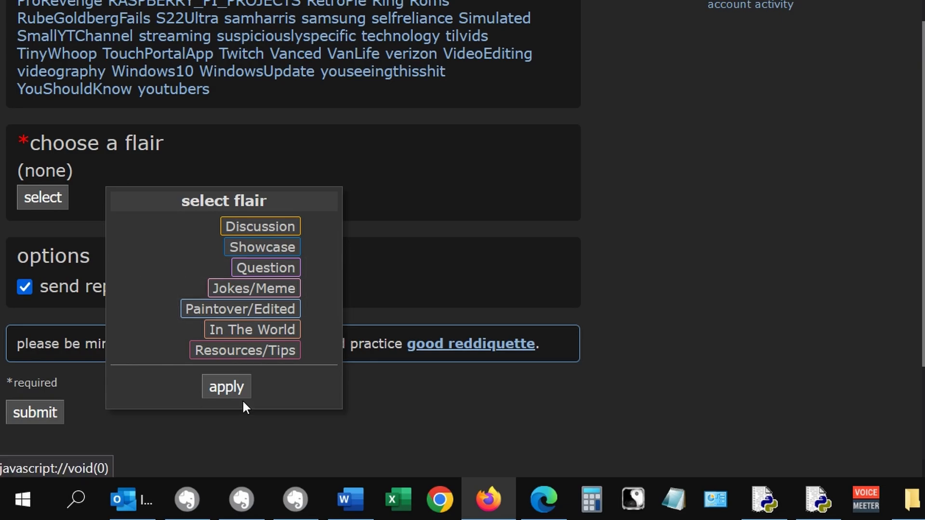
pyautogui.click(226, 386)
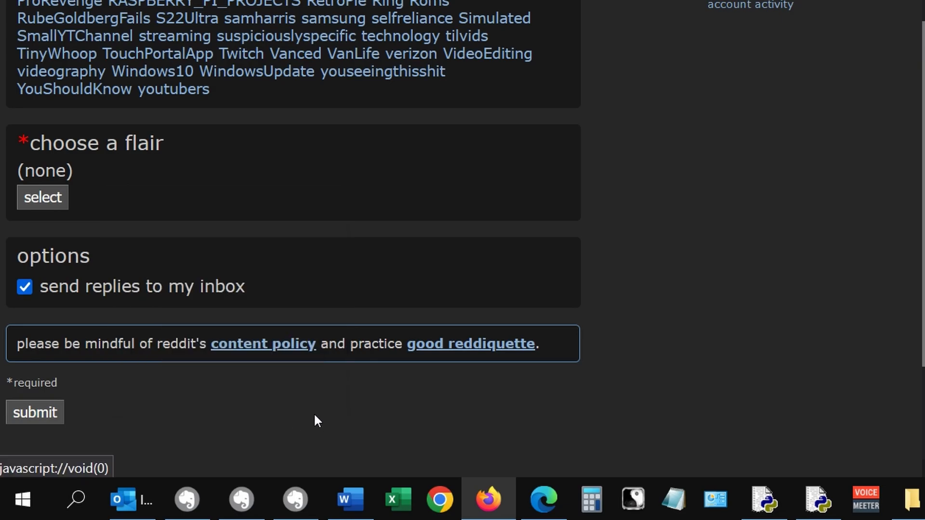
pyautogui.scroll(-3)
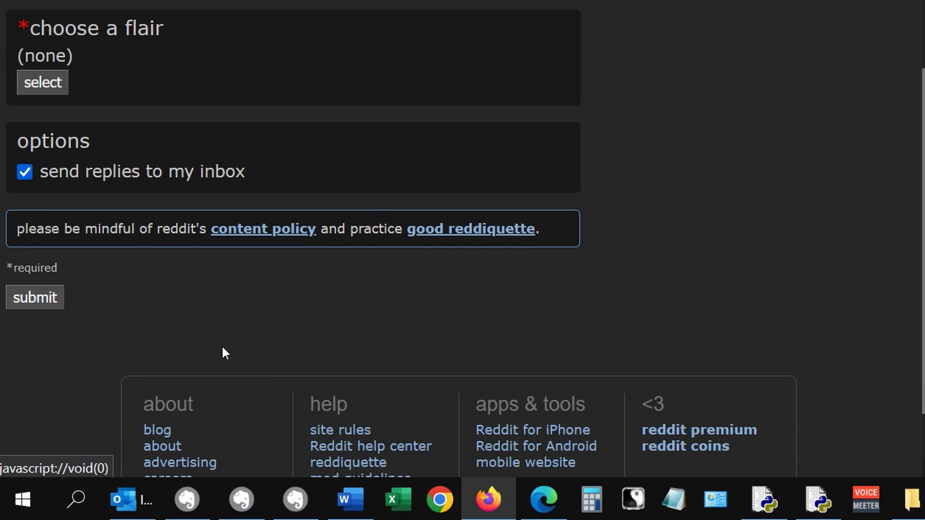
pyautogui.click(35, 298)
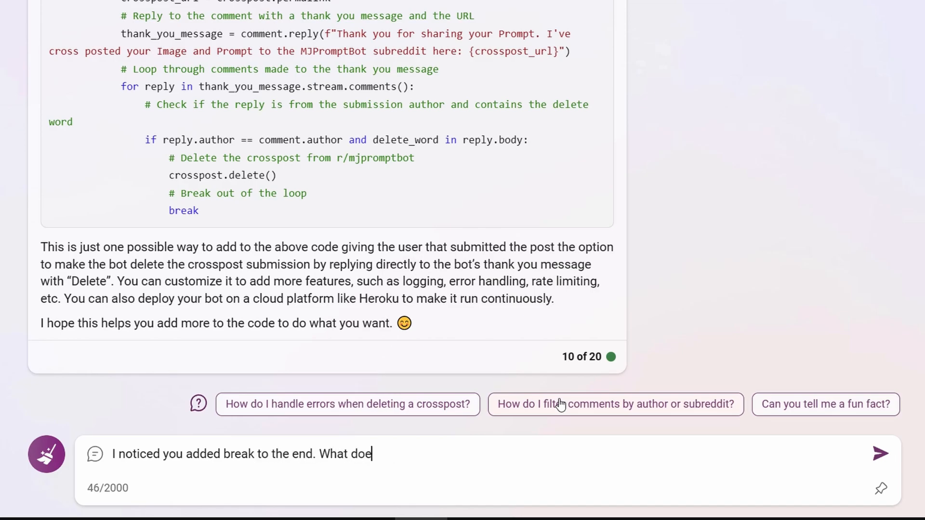
# Step: Send the break question and review the crosspostable/crosspost_parent_list explanation
pyautogui.click(882, 457)
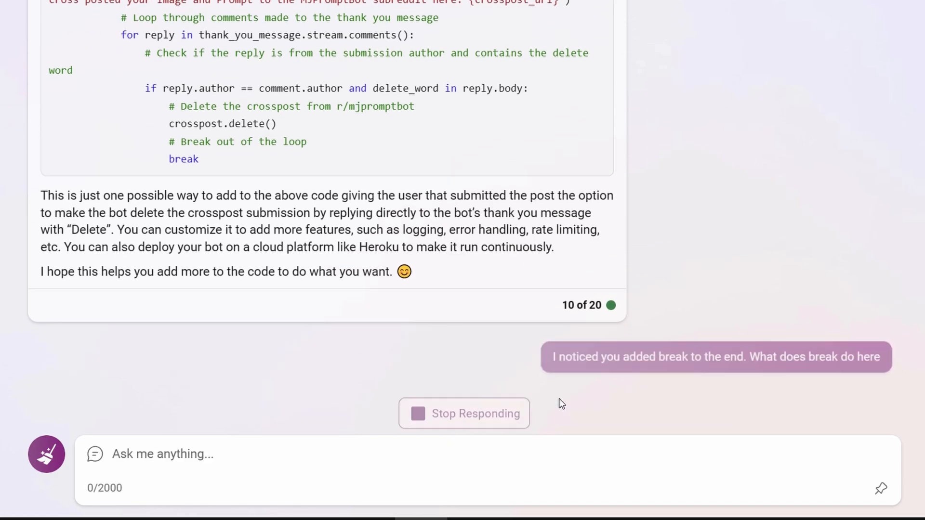
pyautogui.click(163, 454)
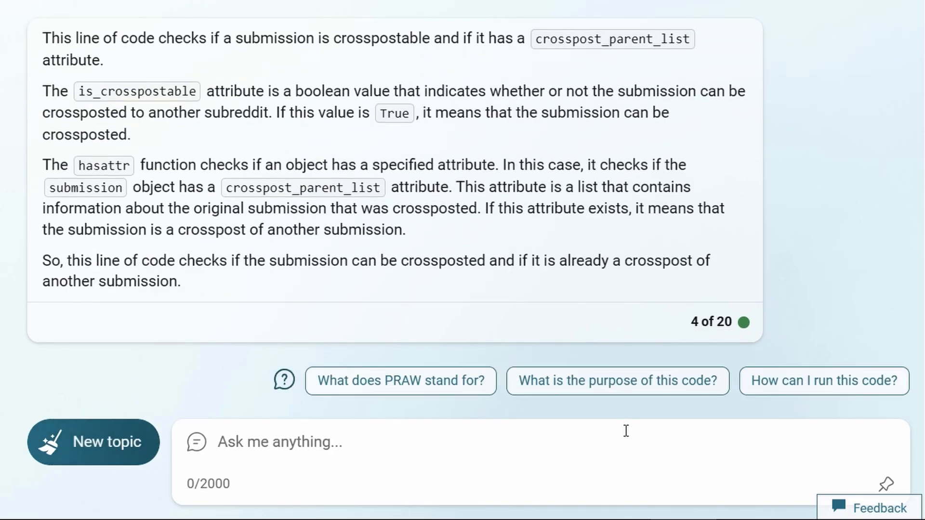
pyautogui.write('Why check')
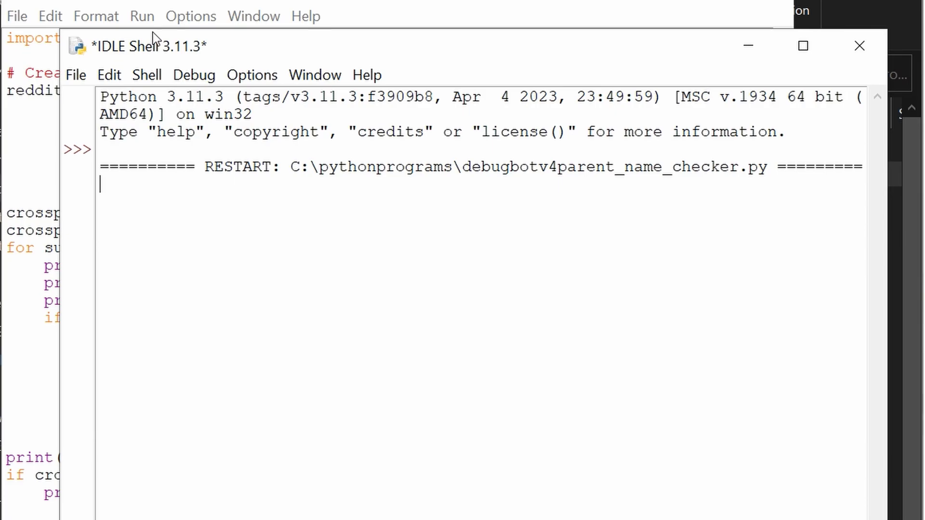
# Step: Run debugbotv4parent_name_checker.py to list is_crosspostable and crosspost_parent_list values
pyautogui.press('F5')
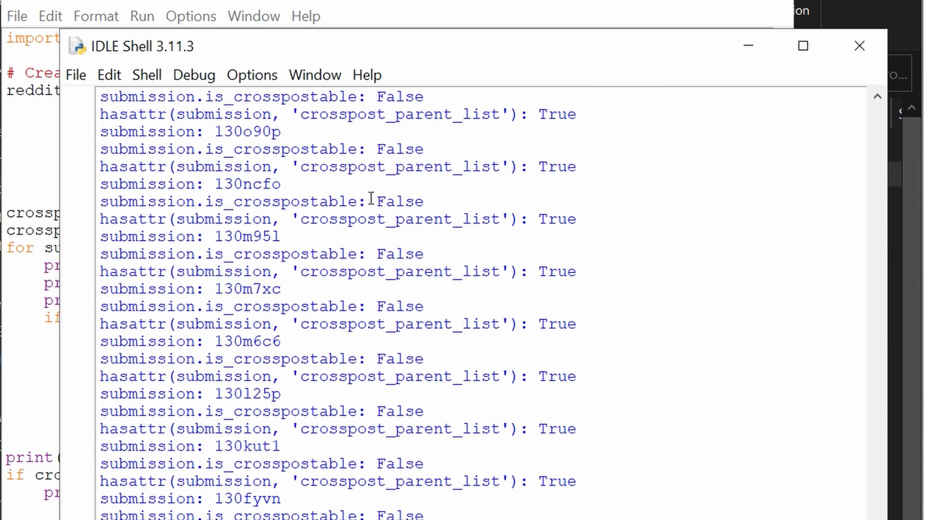
pyautogui.moveTo(485, 166)
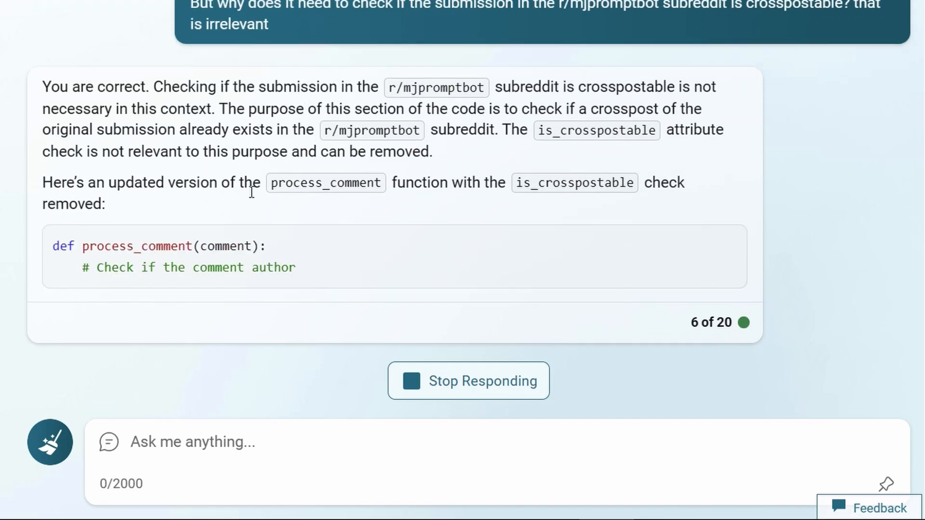
# Step: Scroll through Bing's revised process_comment function without the is_crosspostable check
pyautogui.scroll(-3)
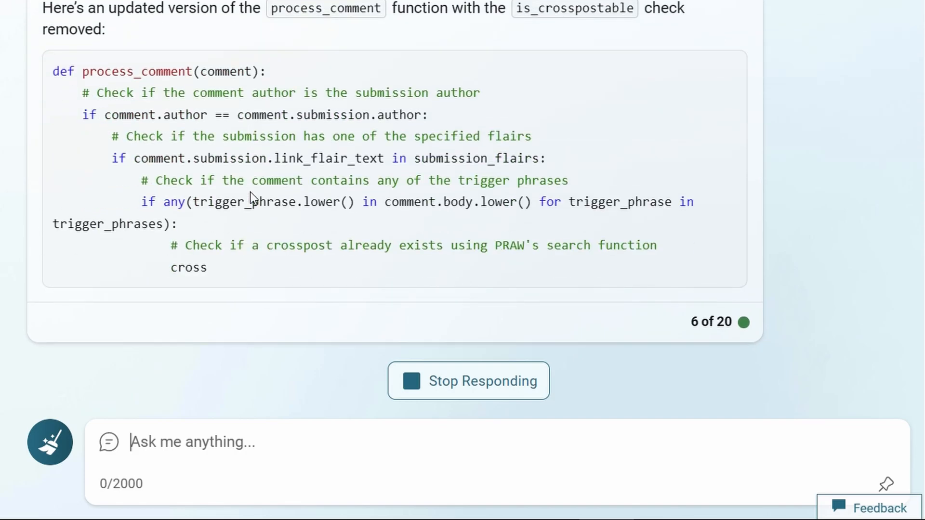
pyautogui.scroll(-3)
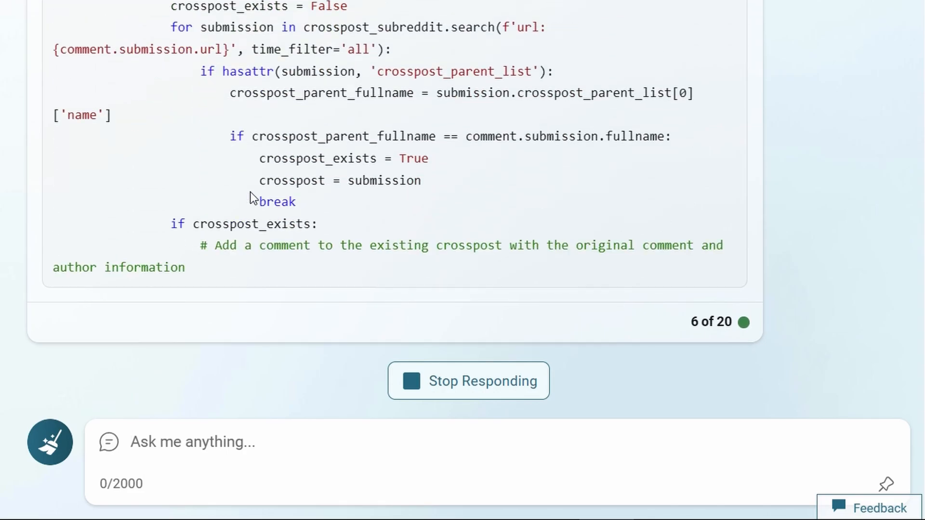
pyautogui.scroll(-3)
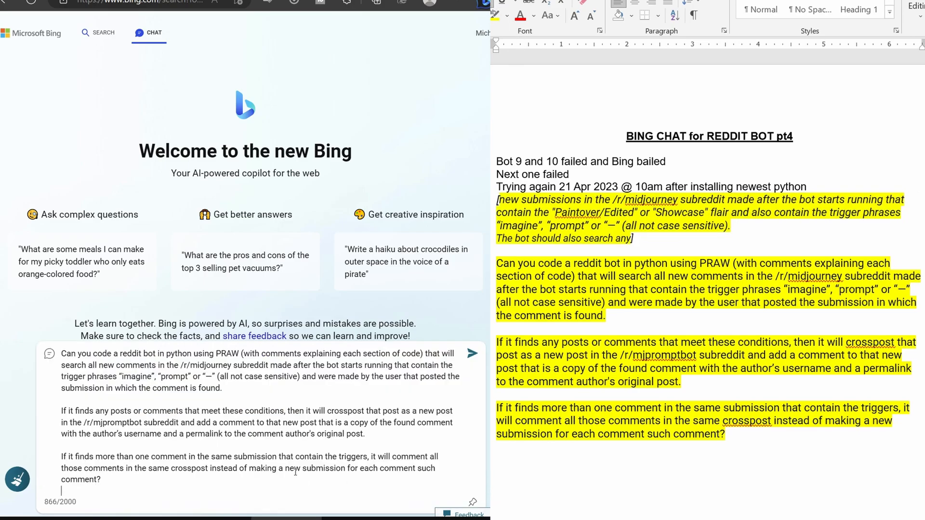
# Step: Send the full Reddit bot request in the new Bing chat
pyautogui.click(473, 353)
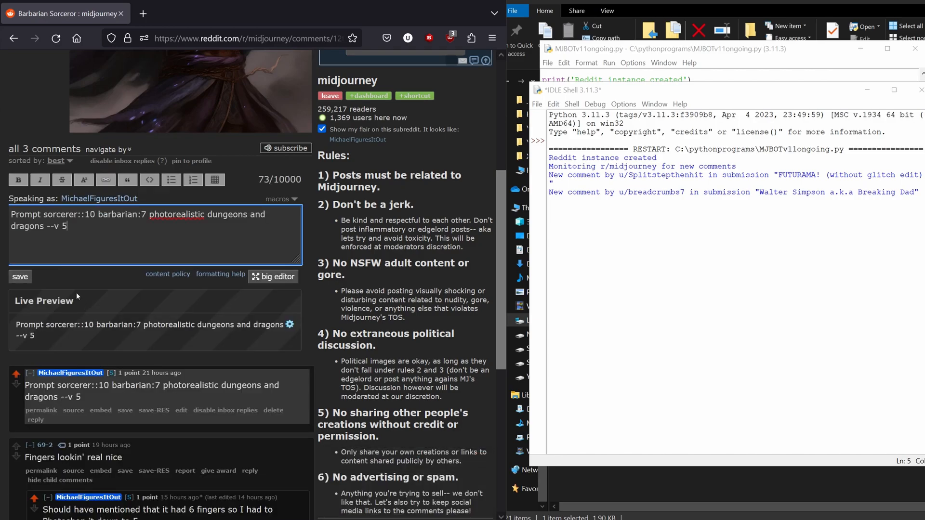
# Step: Check the IDLE Shell output as the bot monitors new comments
pyautogui.click(20, 276)
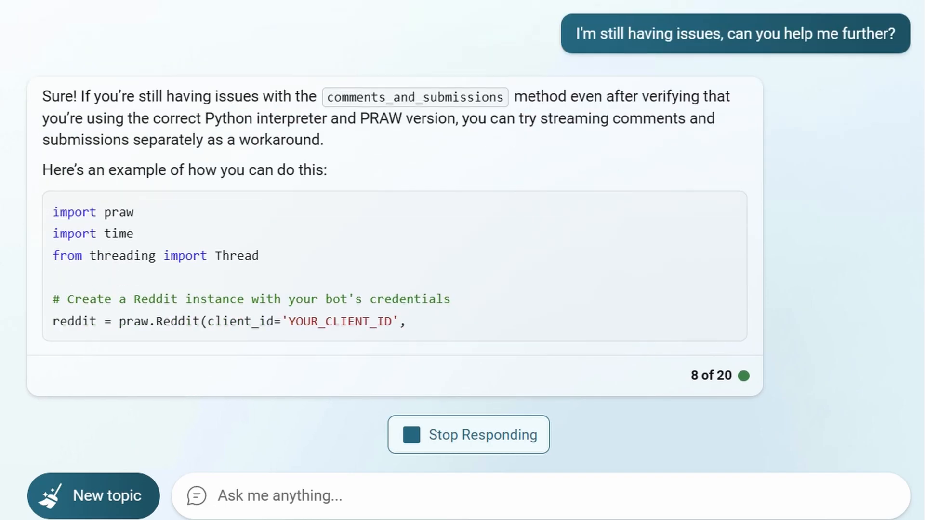
# Step: Ask Bing to also check each comment's submission, then request the last part of the code
pyautogui.scroll(-3)
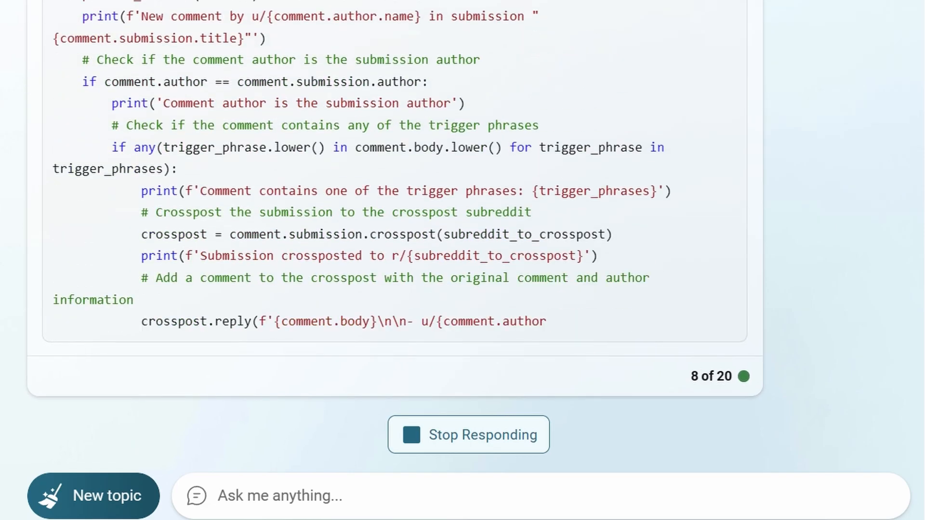
pyautogui.scroll(-3)
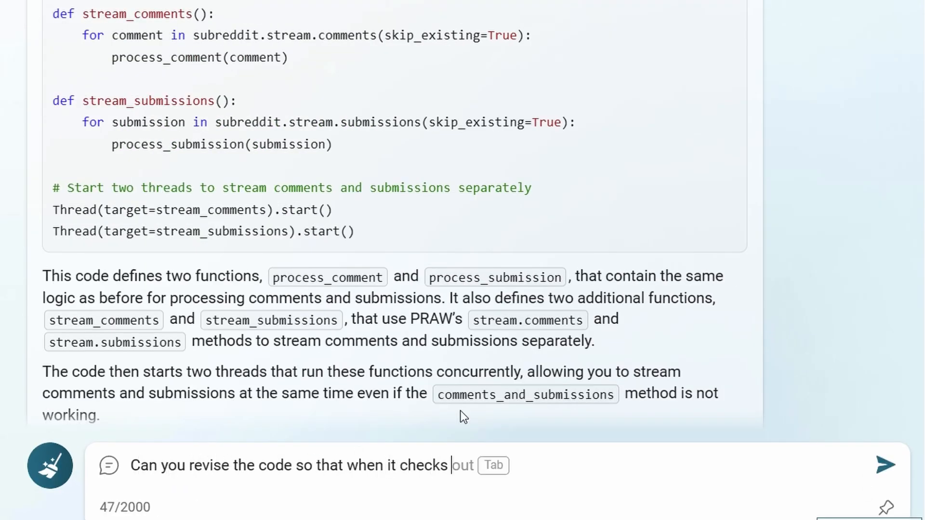
pyautogui.write('comments, it also checks that the submission for that comment')
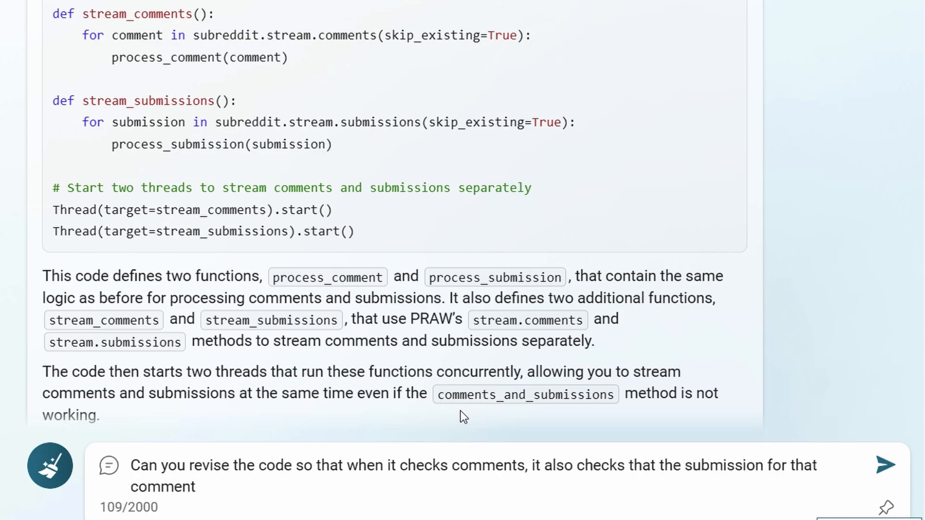
pyautogui.click(880, 465)
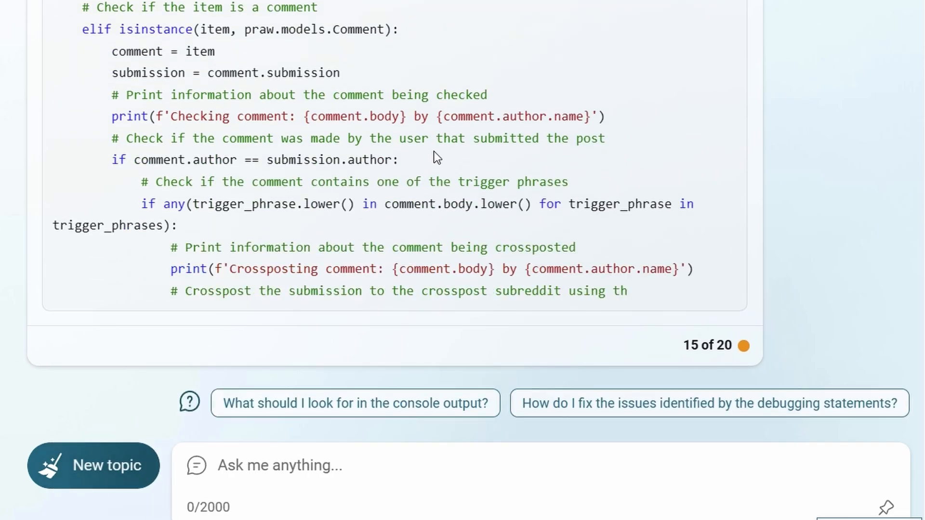
pyautogui.write('Please show me the last')
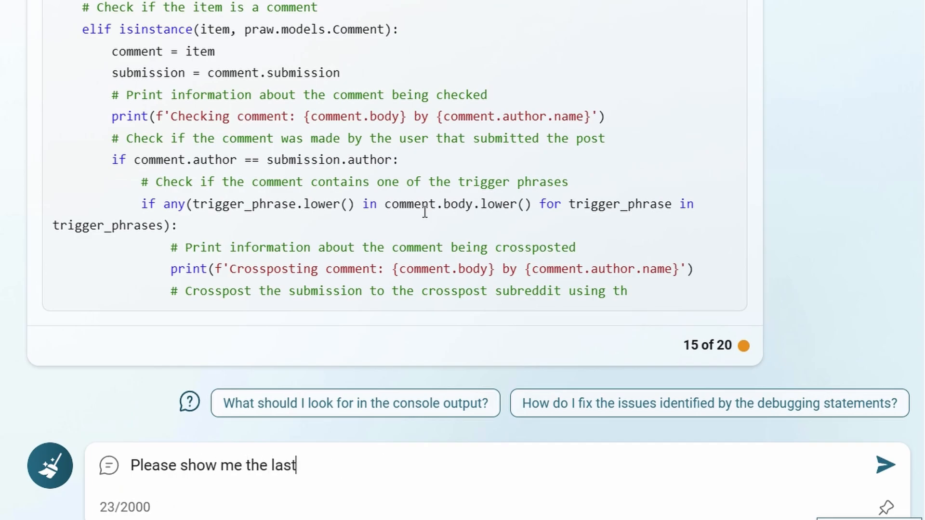
pyautogui.click(886, 466)
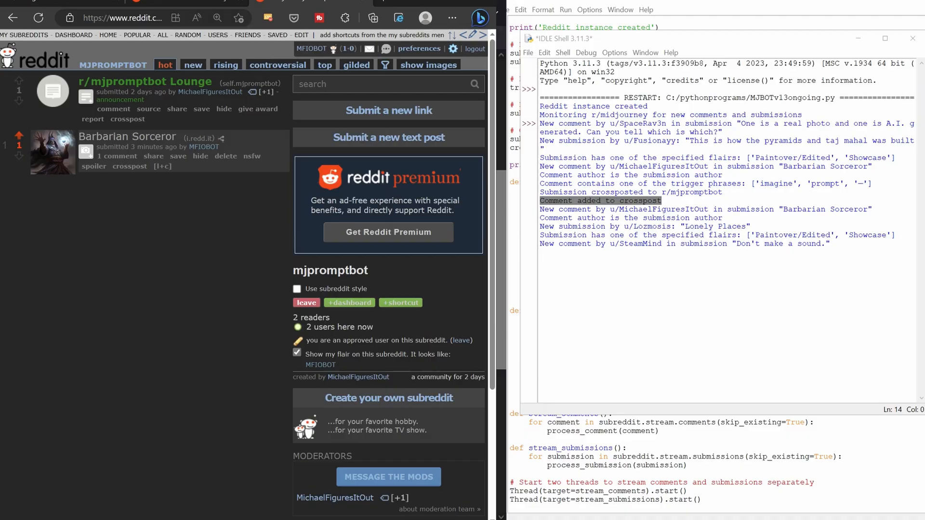
# Step: Reload r/mjpromptbot to confirm the bot's comment was added to the crosspost
pyautogui.click(39, 18)
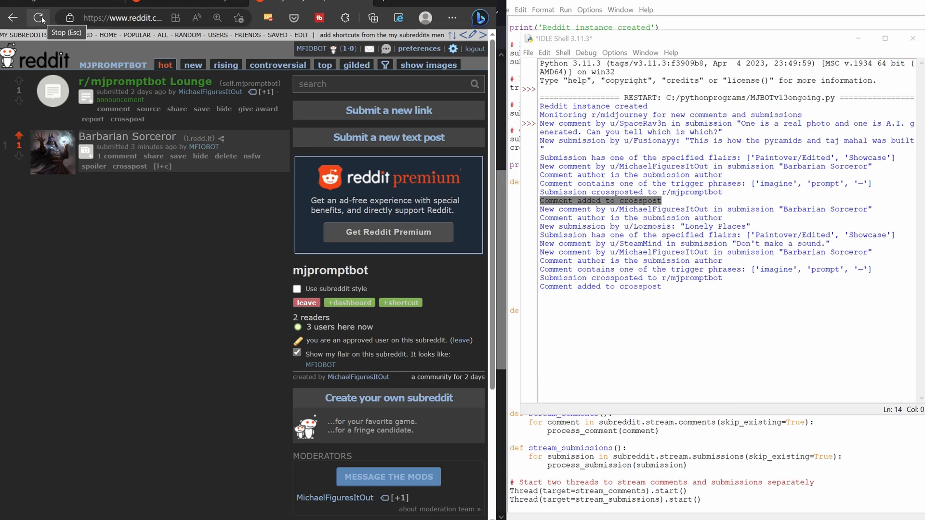
pyautogui.click(36, 16)
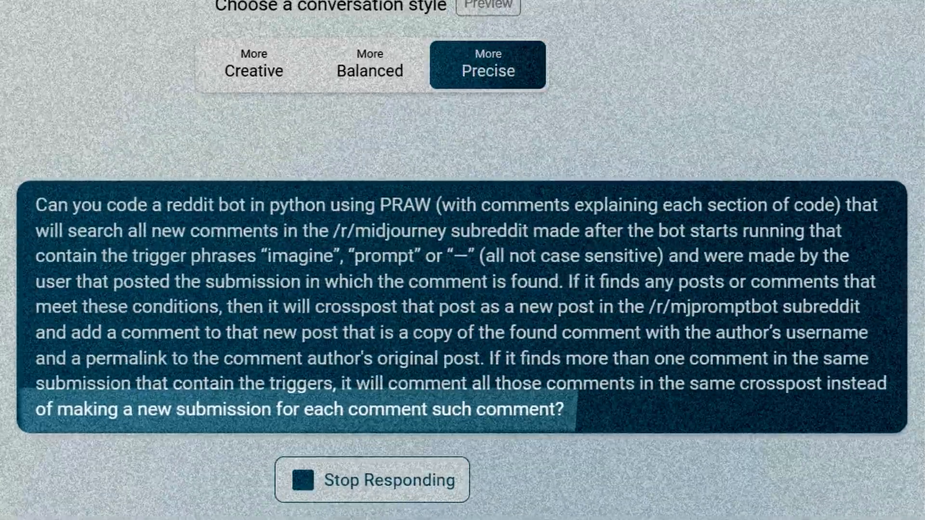
# Step: Report the line 43 crossposts-to-crosspost TypeError and review Bing's manual crosspost-search workaround
pyautogui.scroll(-3)
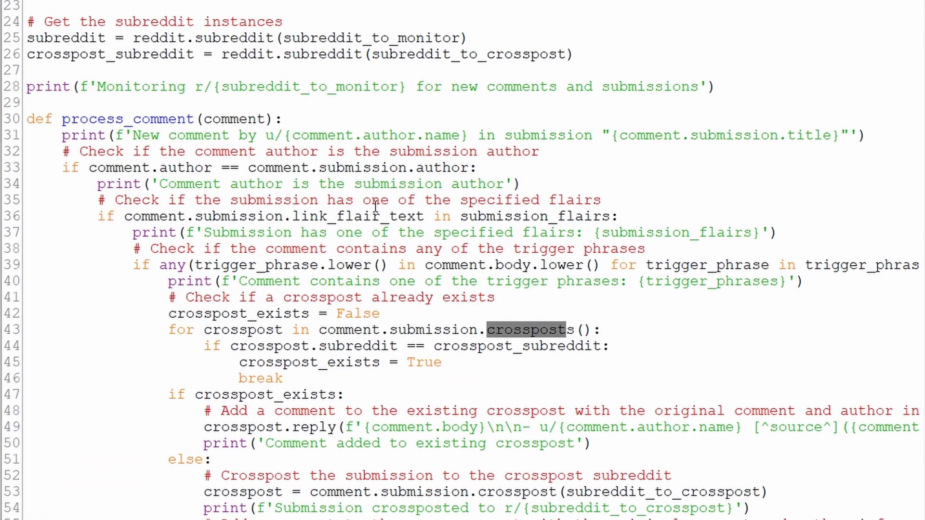
pyautogui.moveTo(502, 358)
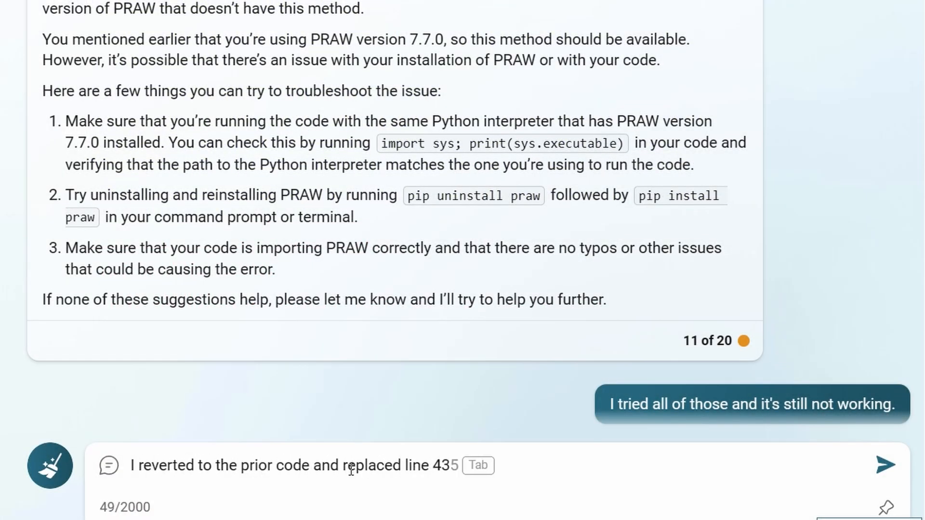
pyautogui.write('word "crossposts" with "crosspost"')
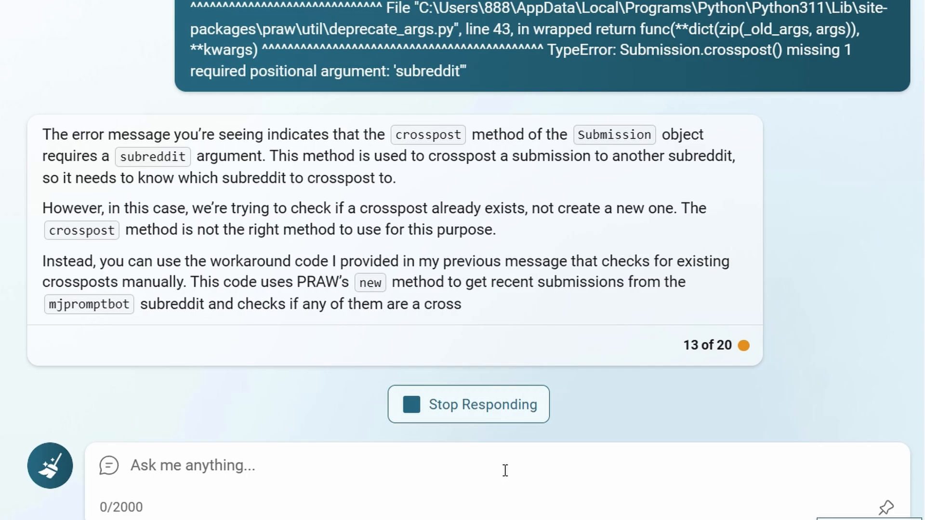
pyautogui.scroll(-3)
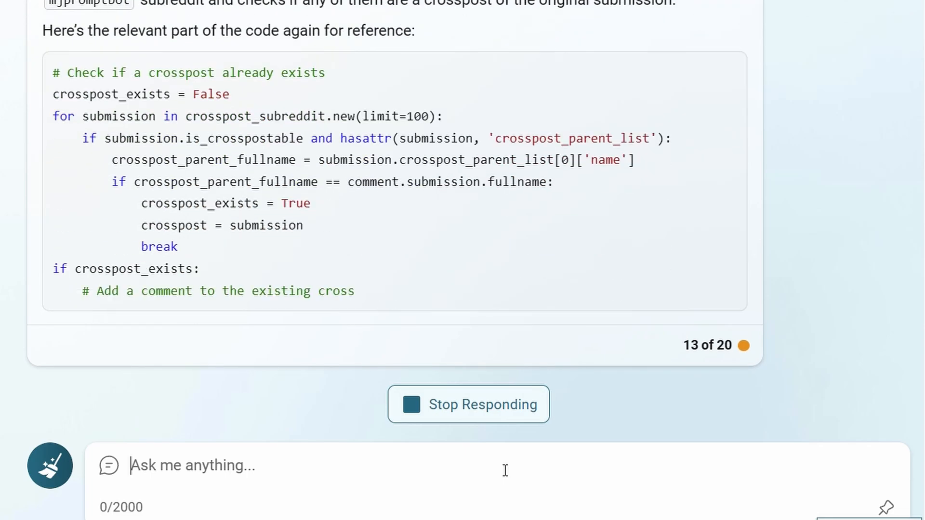
pyautogui.scroll(-3)
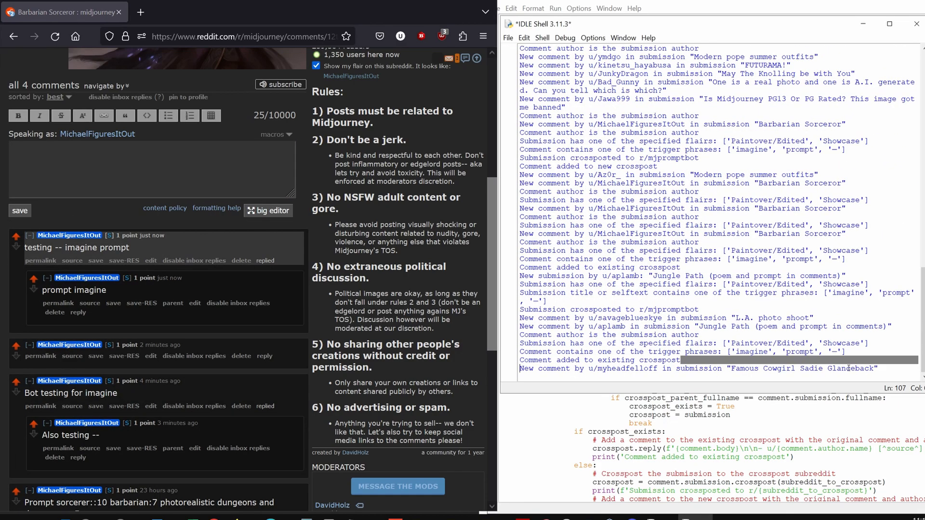
# Step: Rerun MJBOTv15ongoing.py and post a test comment on the Barbarian Sorceror thread
pyautogui.doubleClick(850, 368)
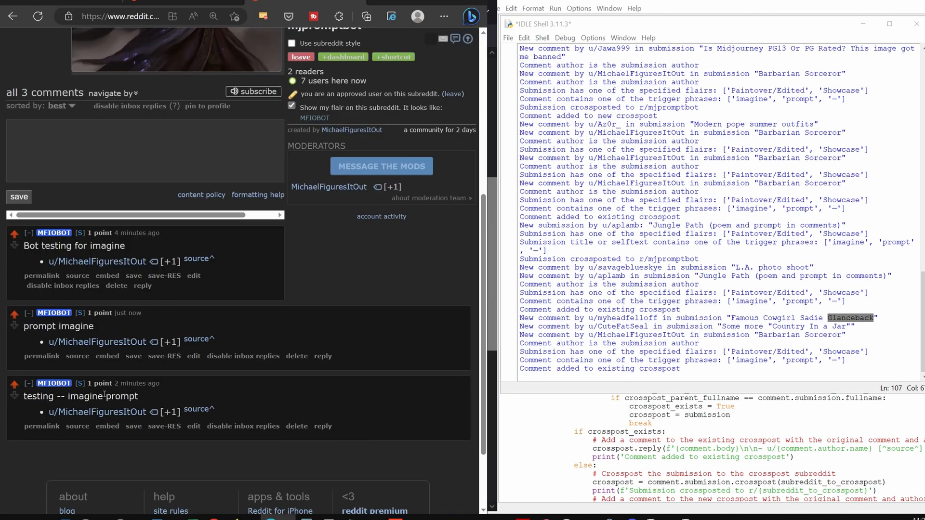
pyautogui.moveTo(134, 368)
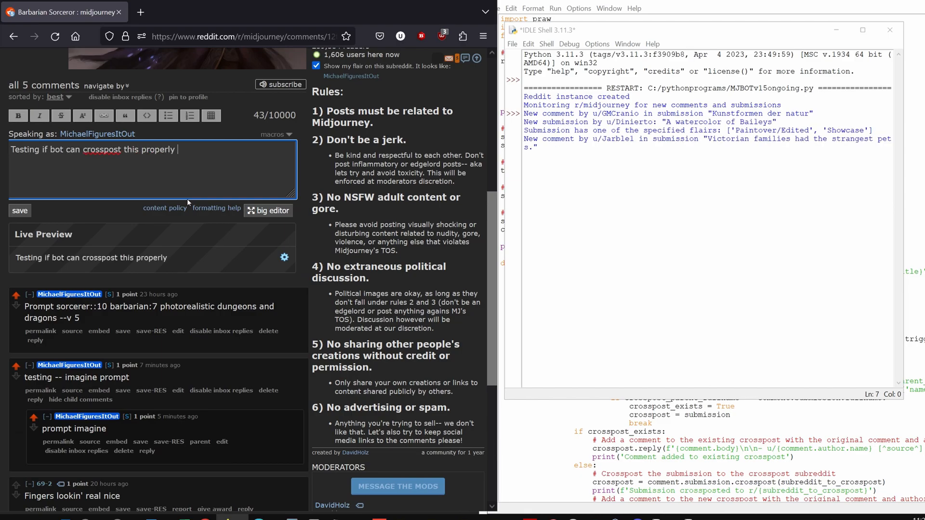
pyautogui.click(20, 210)
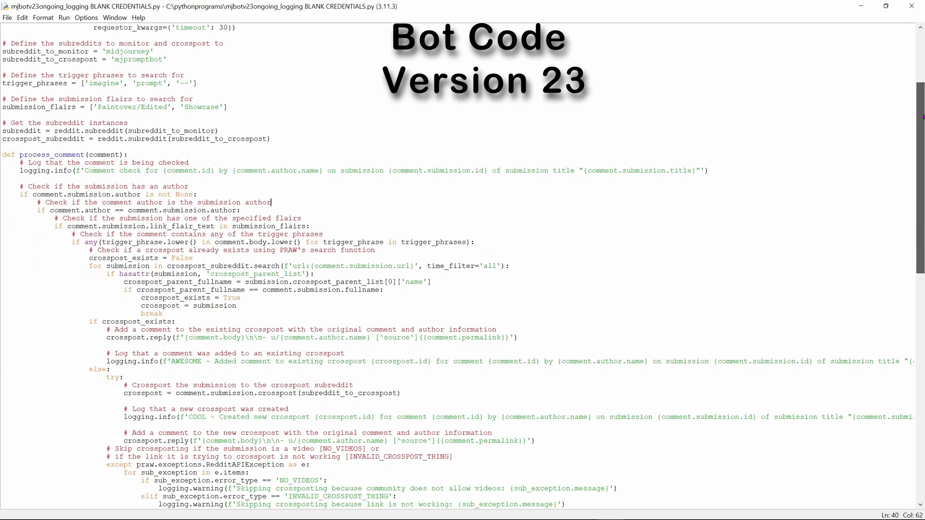
# Step: Scroll through the version 23 bot script and the r/mjpromptbot crosspost list
pyautogui.scroll(-3)
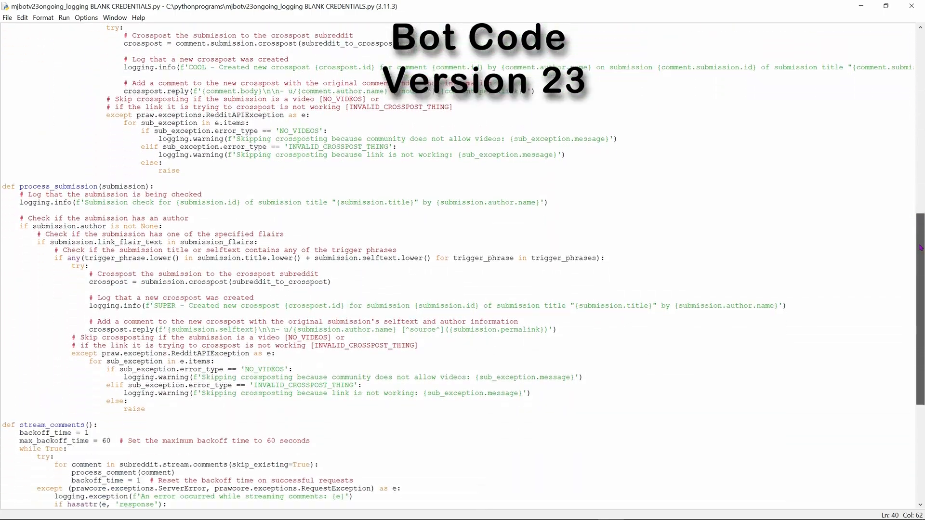
pyautogui.scroll(-3)
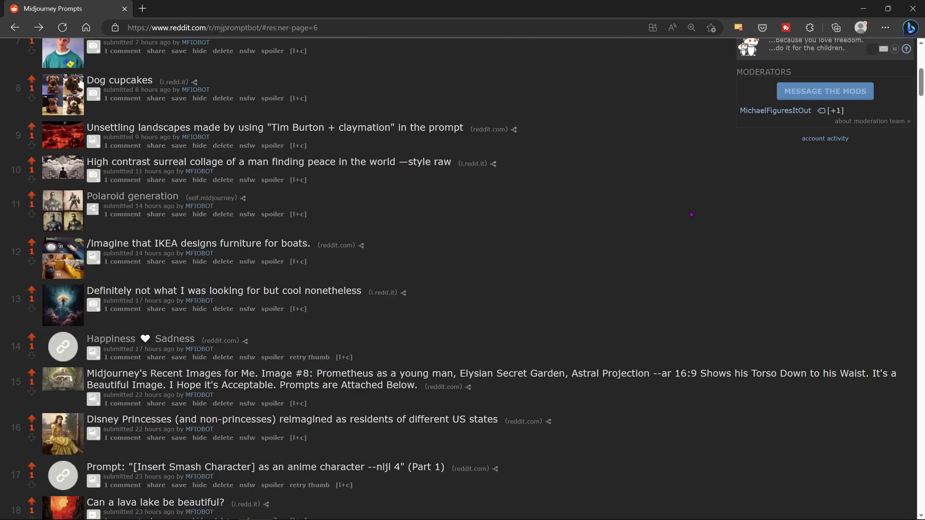
pyautogui.scroll(-3)
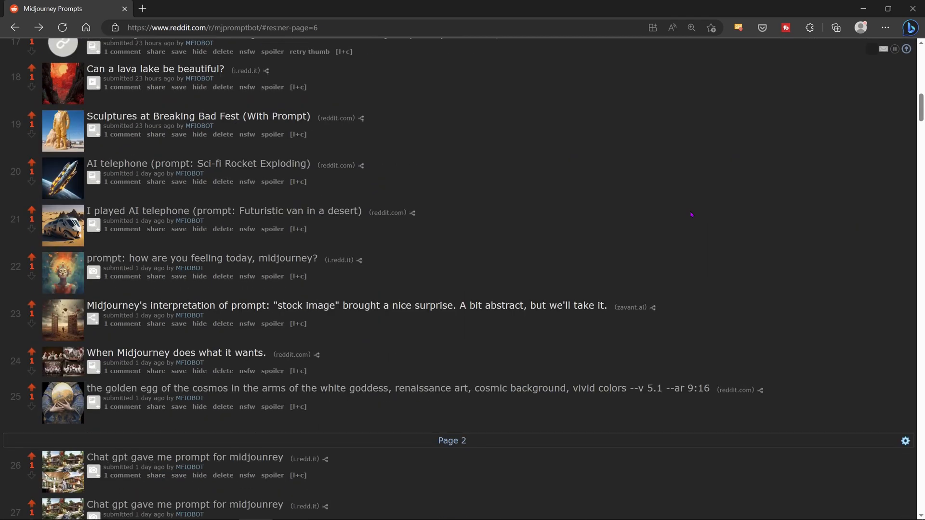
pyautogui.scroll(-3)
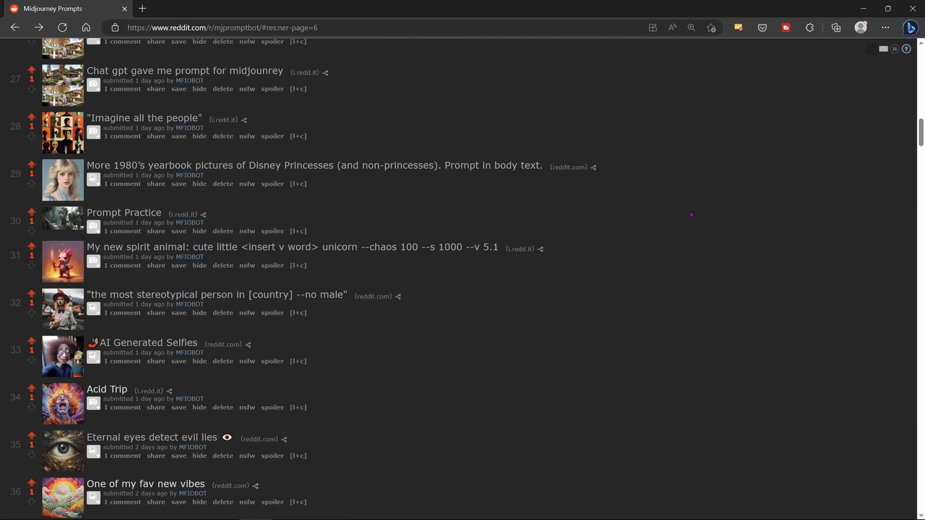
pyautogui.scroll(-3)
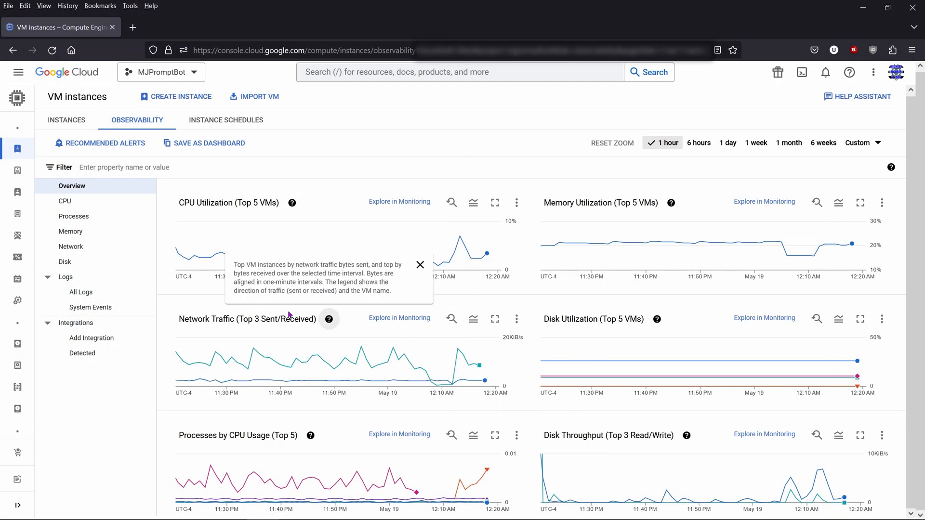
# Step: Show the VM's Memory metrics and pin the Processes by Memory chart
pyautogui.click(70, 231)
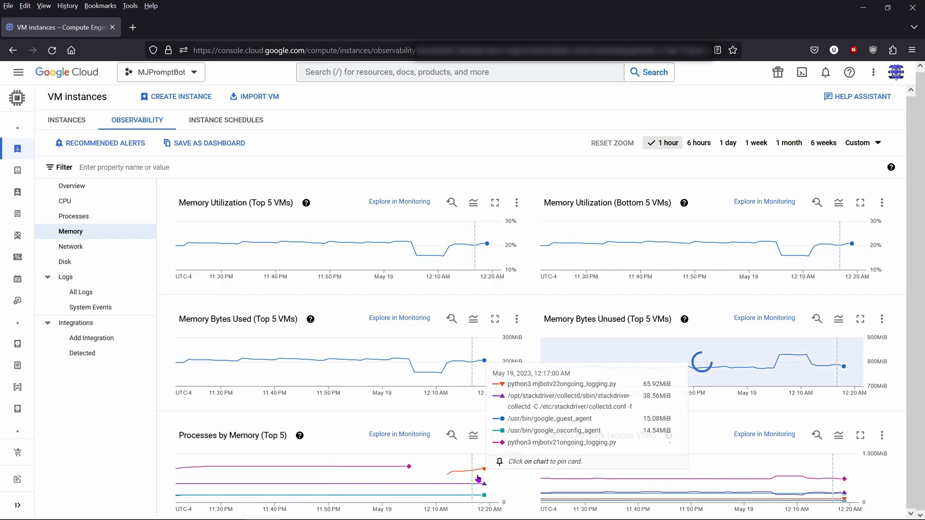
pyautogui.click(81, 292)
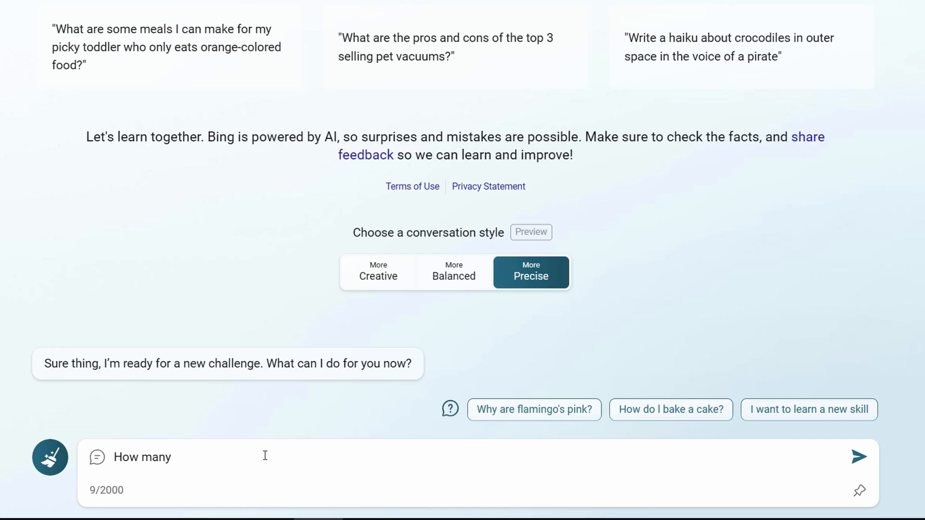
# Step: Ask Bing about the message character limit, reply yes, and inspect the chat box
pyautogui.write('characters can I type into a b')
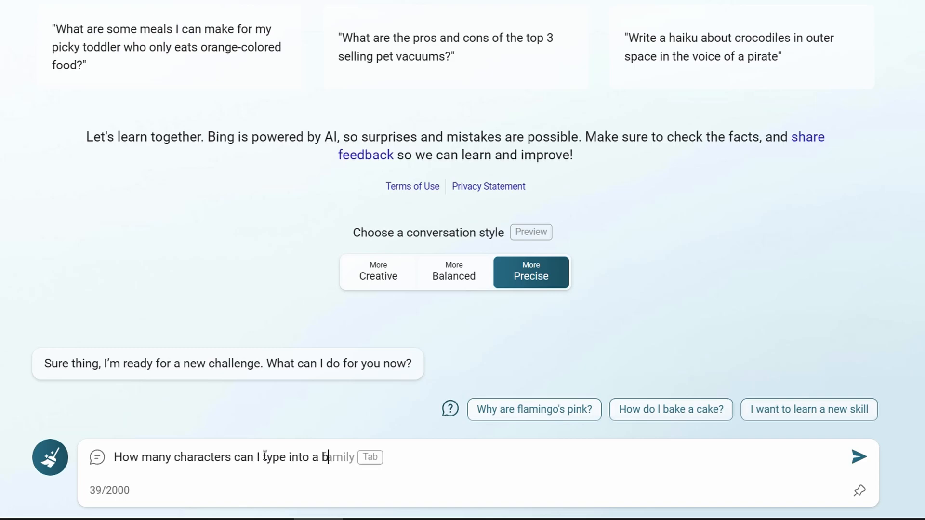
pyautogui.click(861, 456)
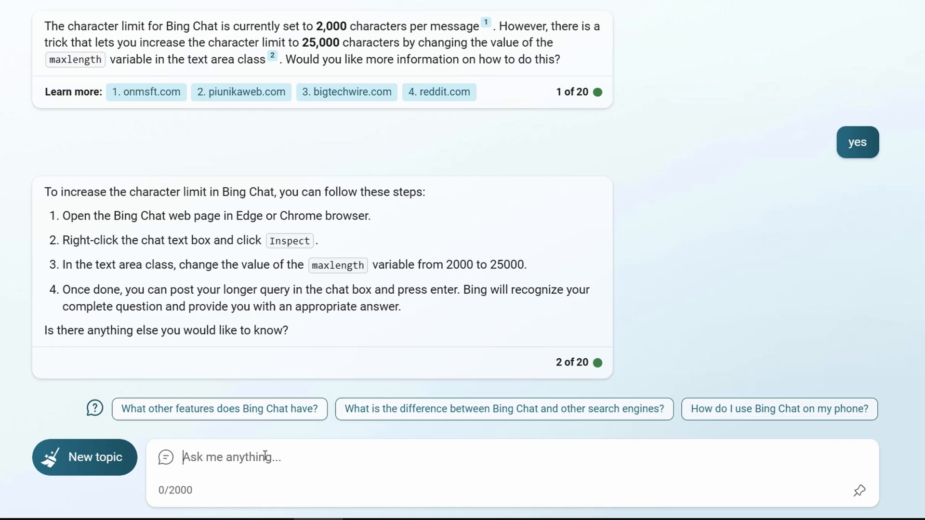
pyautogui.click(85, 457)
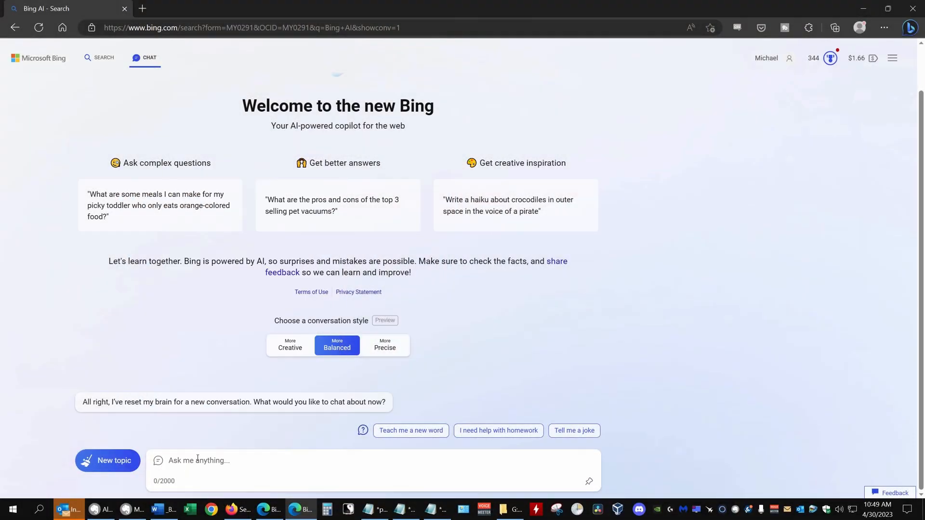
pyautogui.rightClick(198, 460)
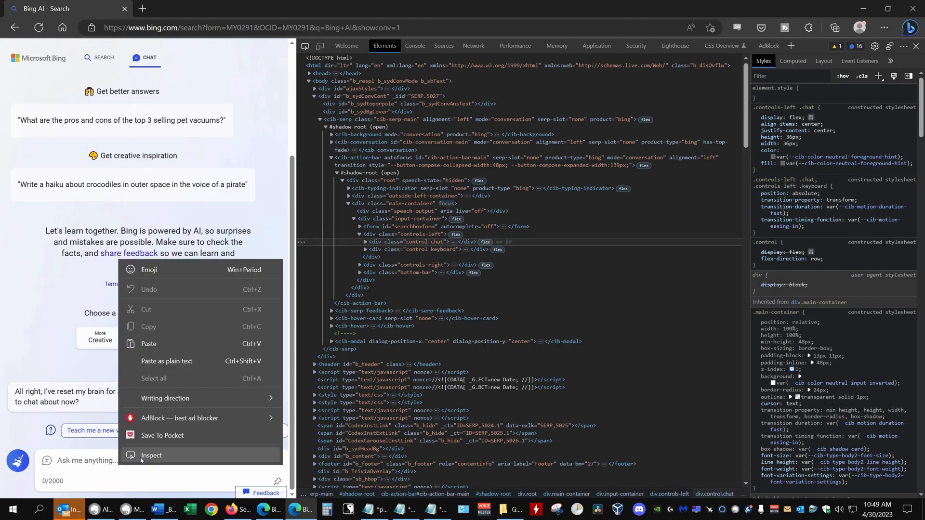